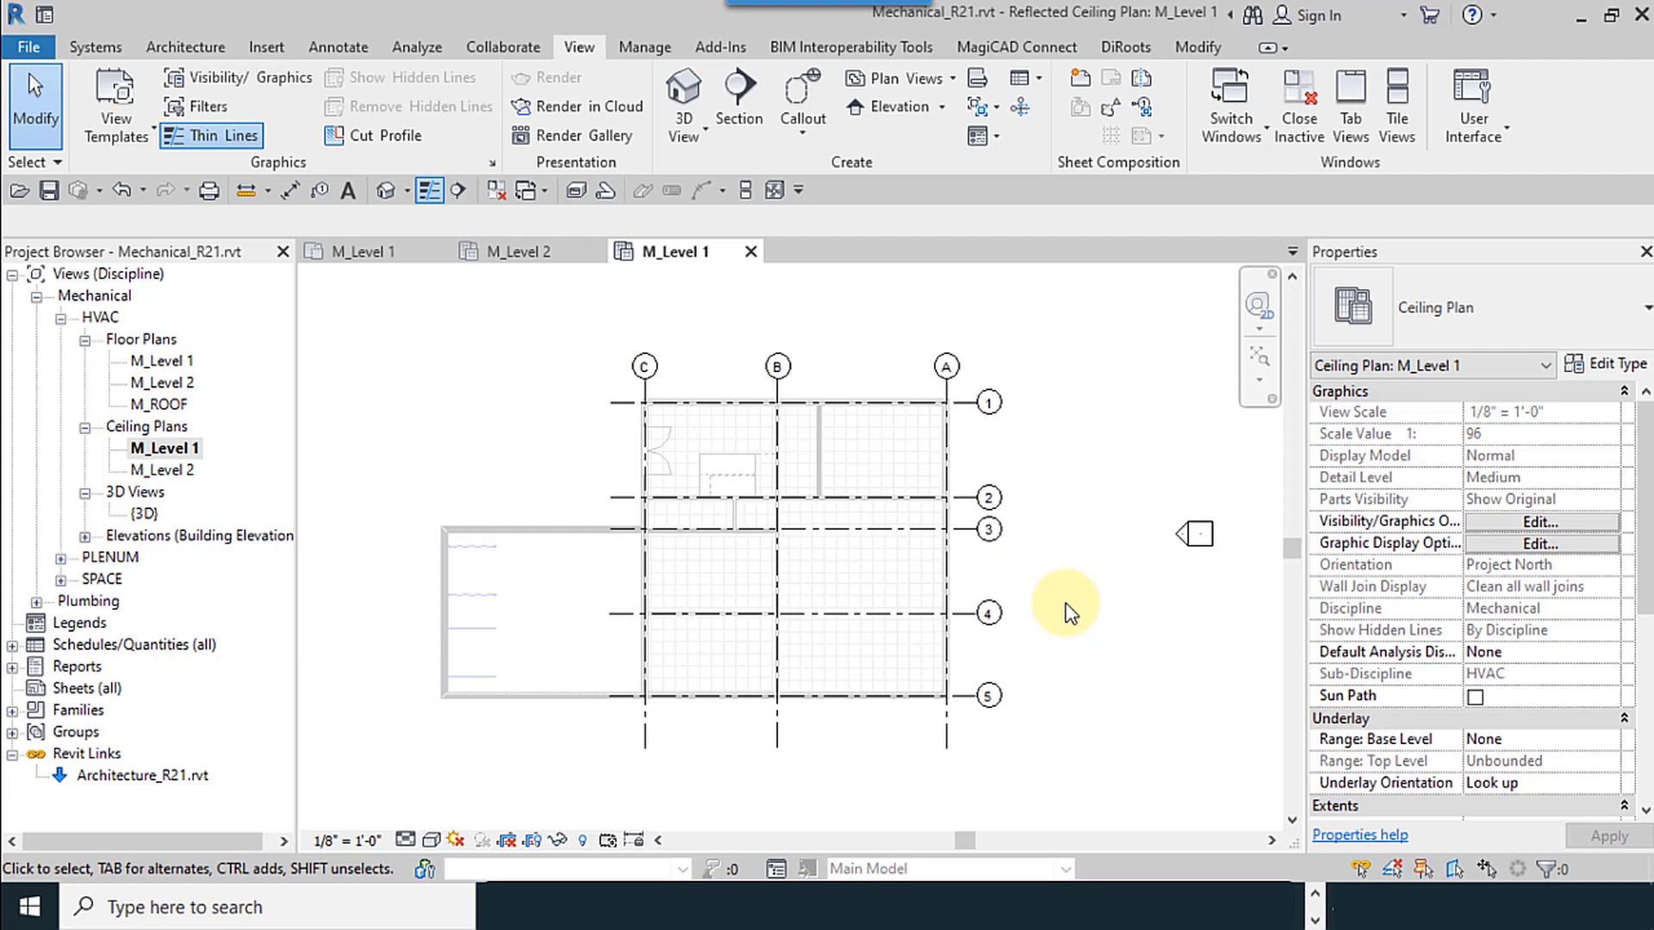
pyautogui.moveTo(268, 47)
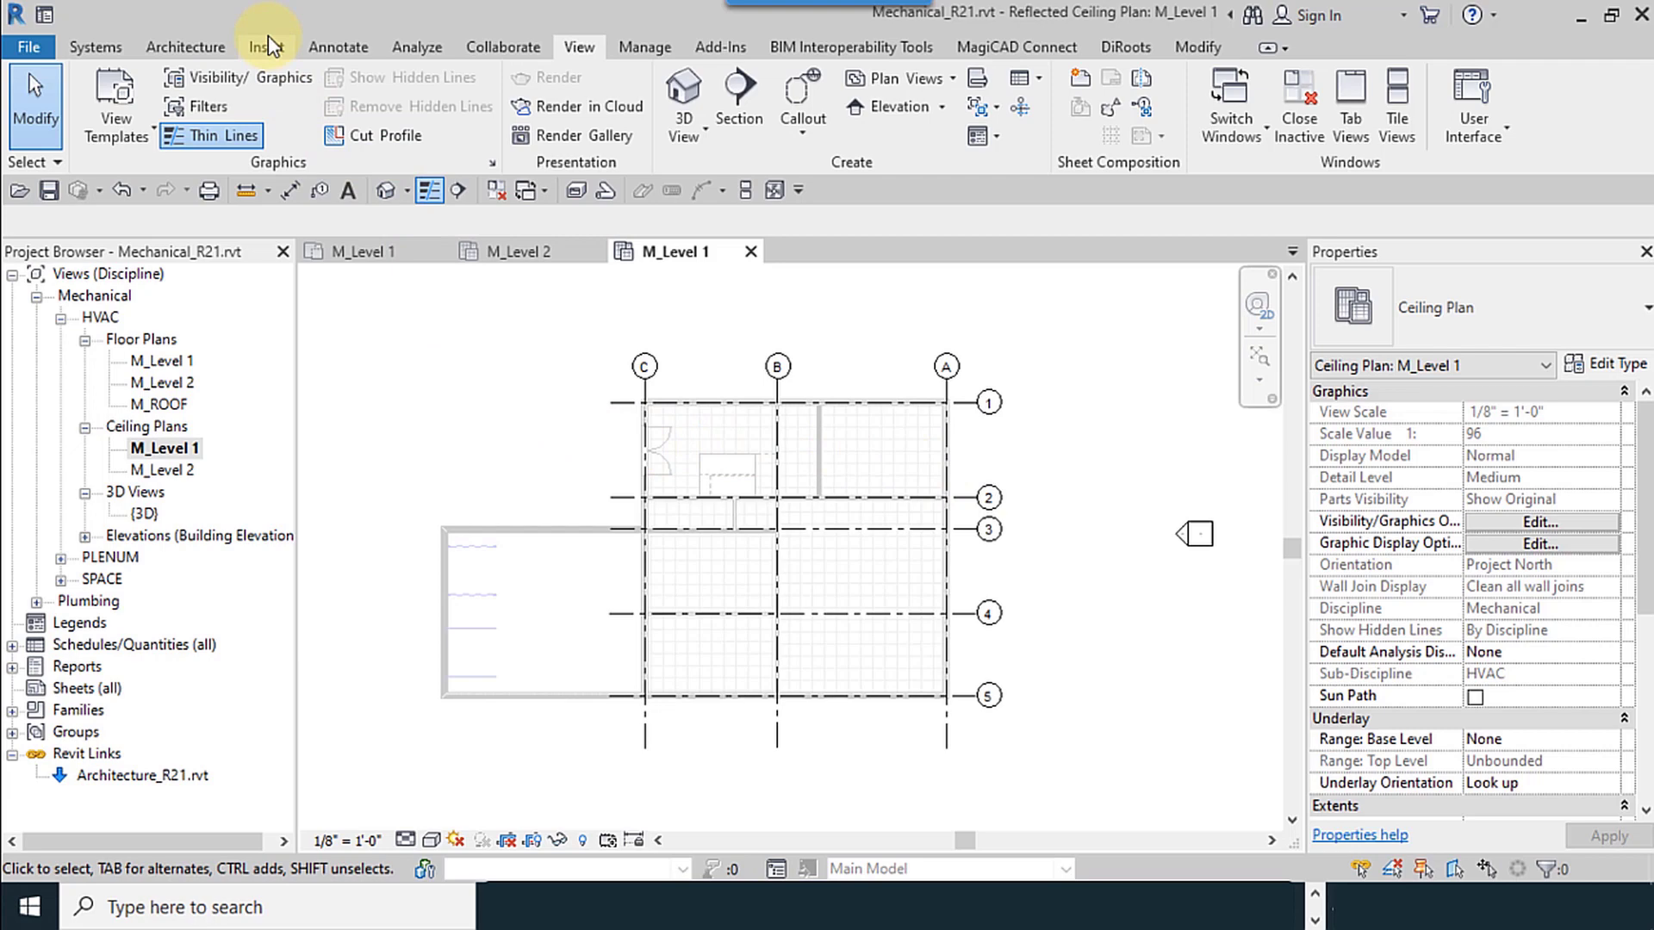
# Show the Insert ribbon commands for bringing external files into the M_Level 1 plan.
pyautogui.click(266, 46)
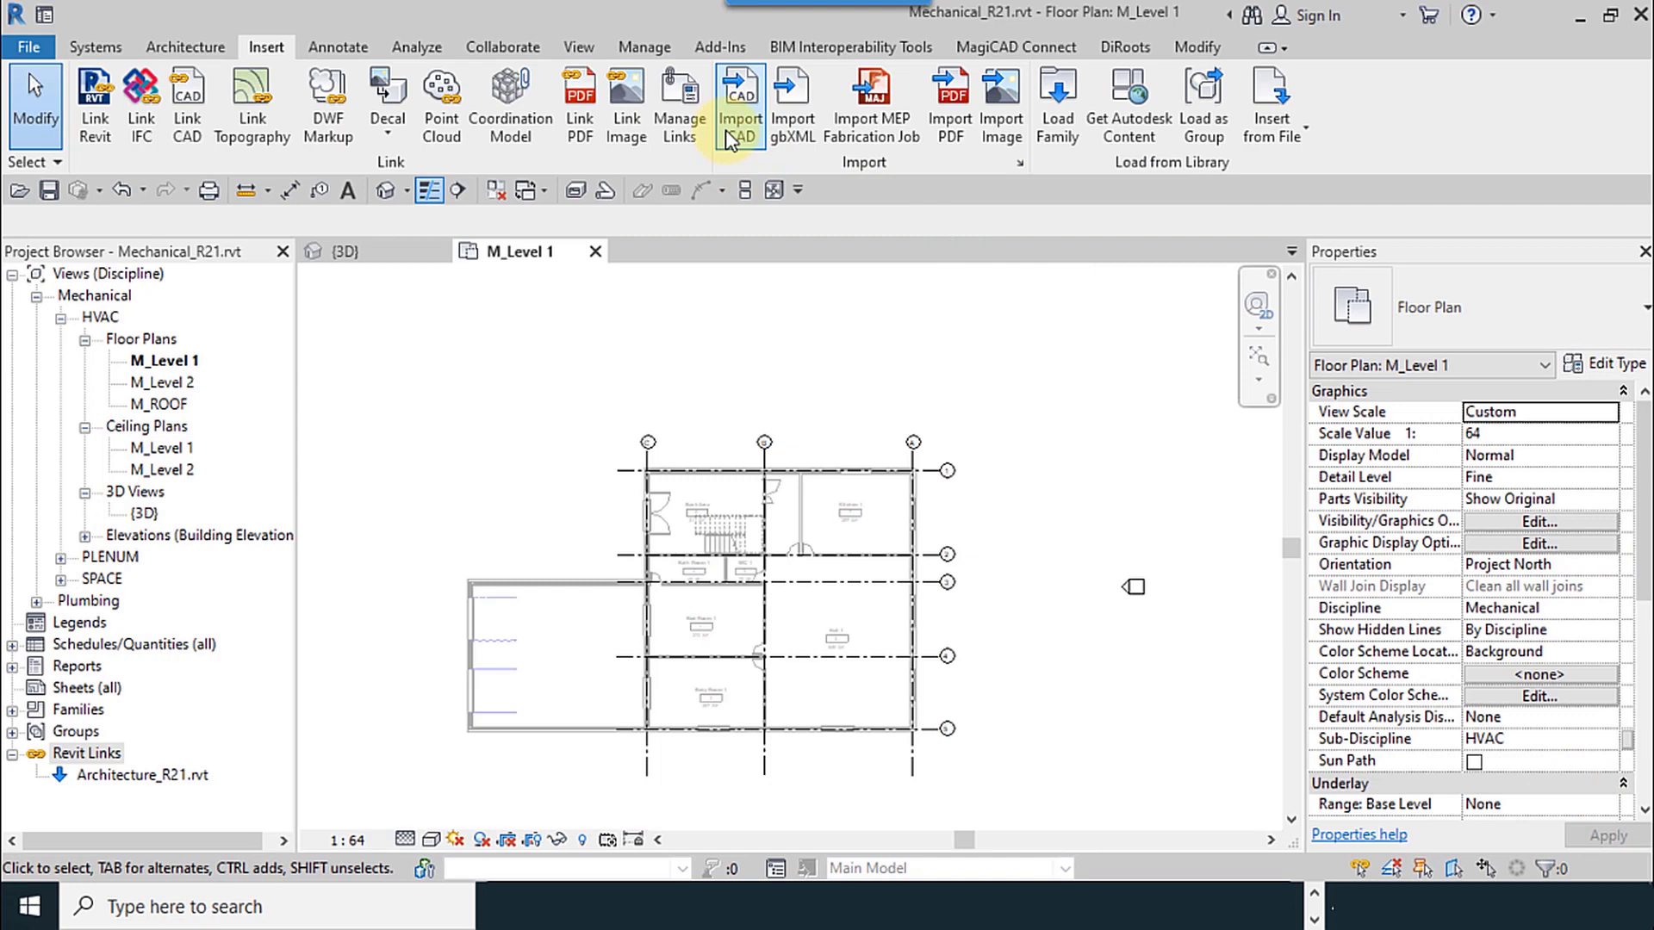
pyautogui.moveTo(186, 112)
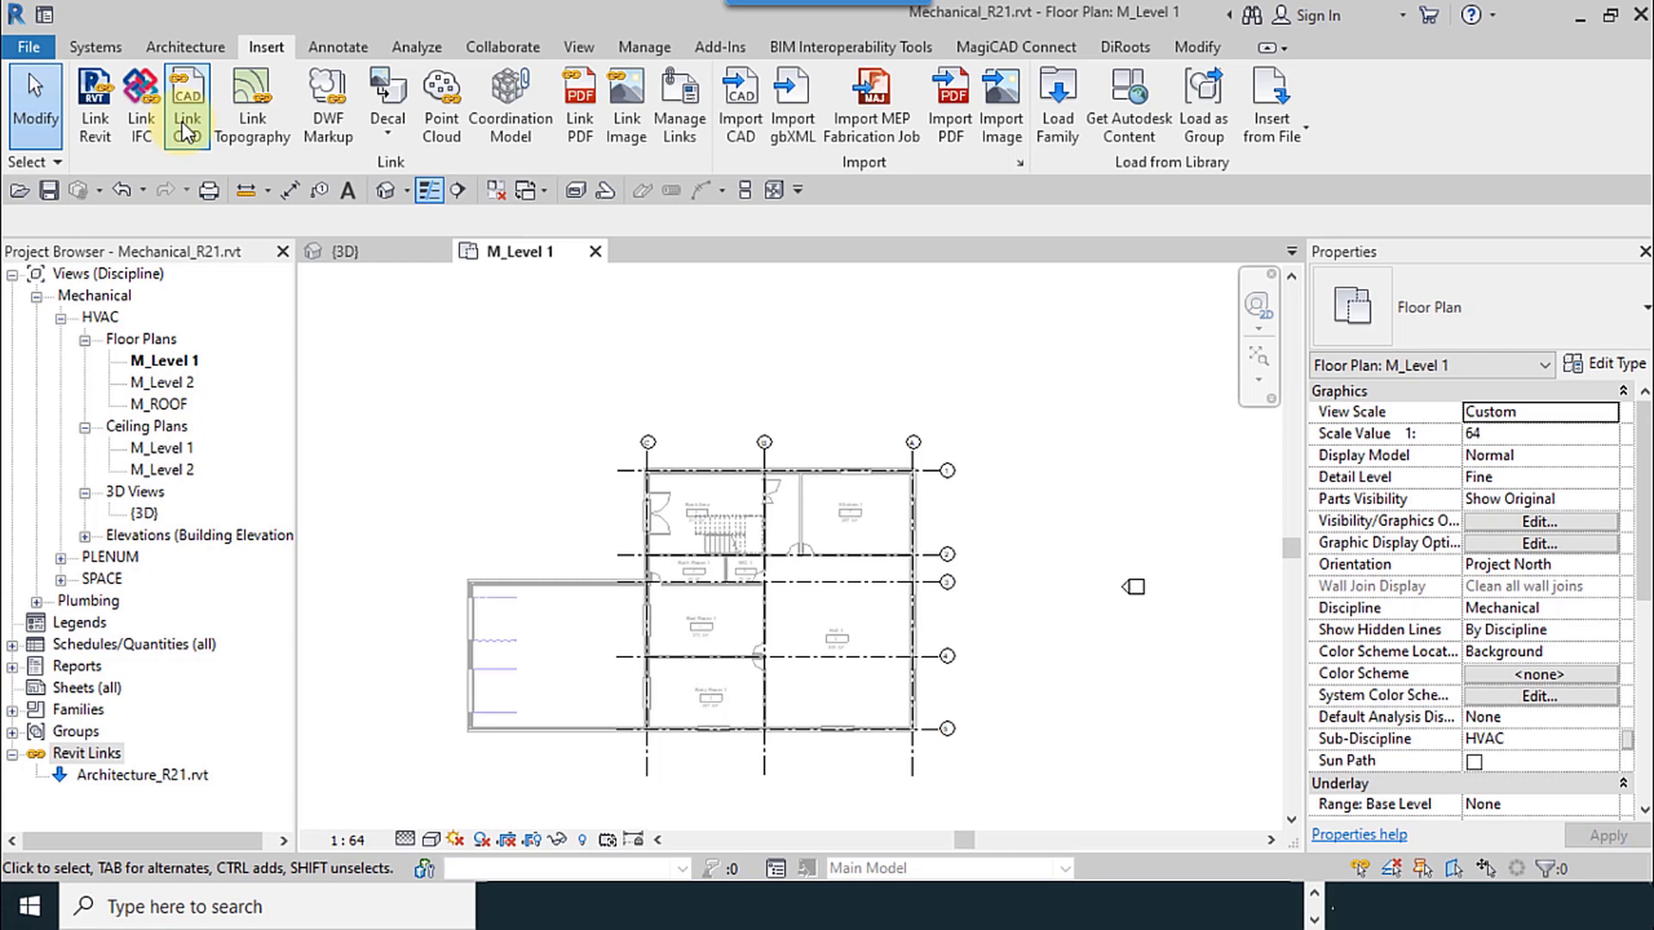
# Start a CAD link of Mech_CAD_Export.dwg with Black and White colours.
pyautogui.click(187, 96)
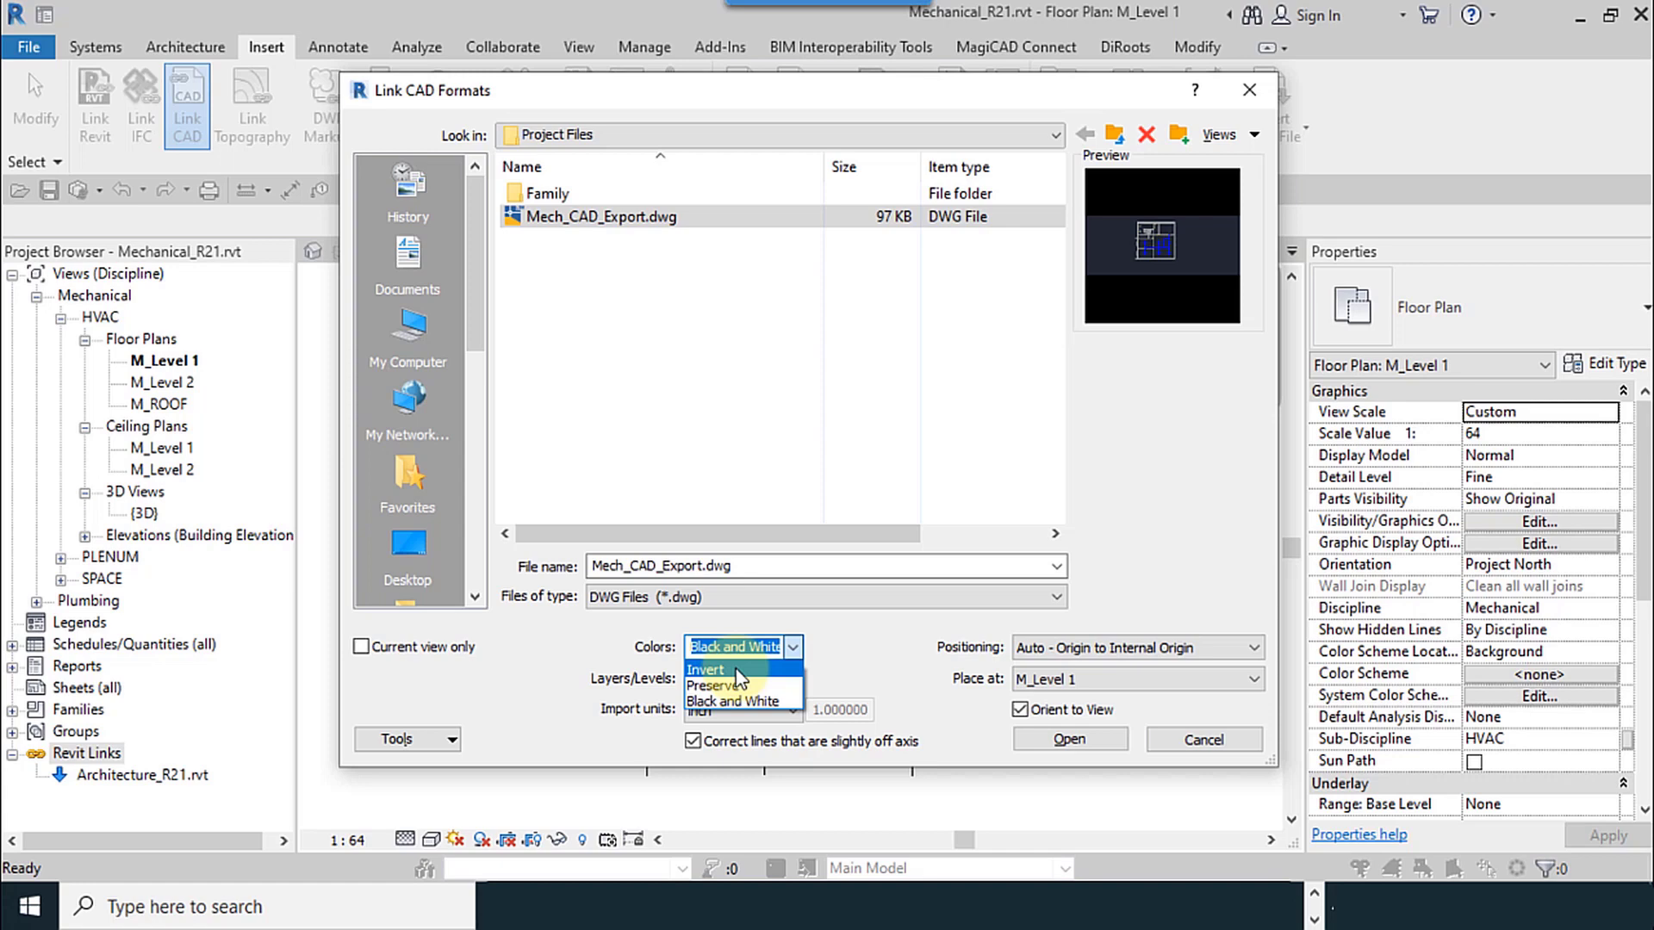
pyautogui.moveTo(741, 686)
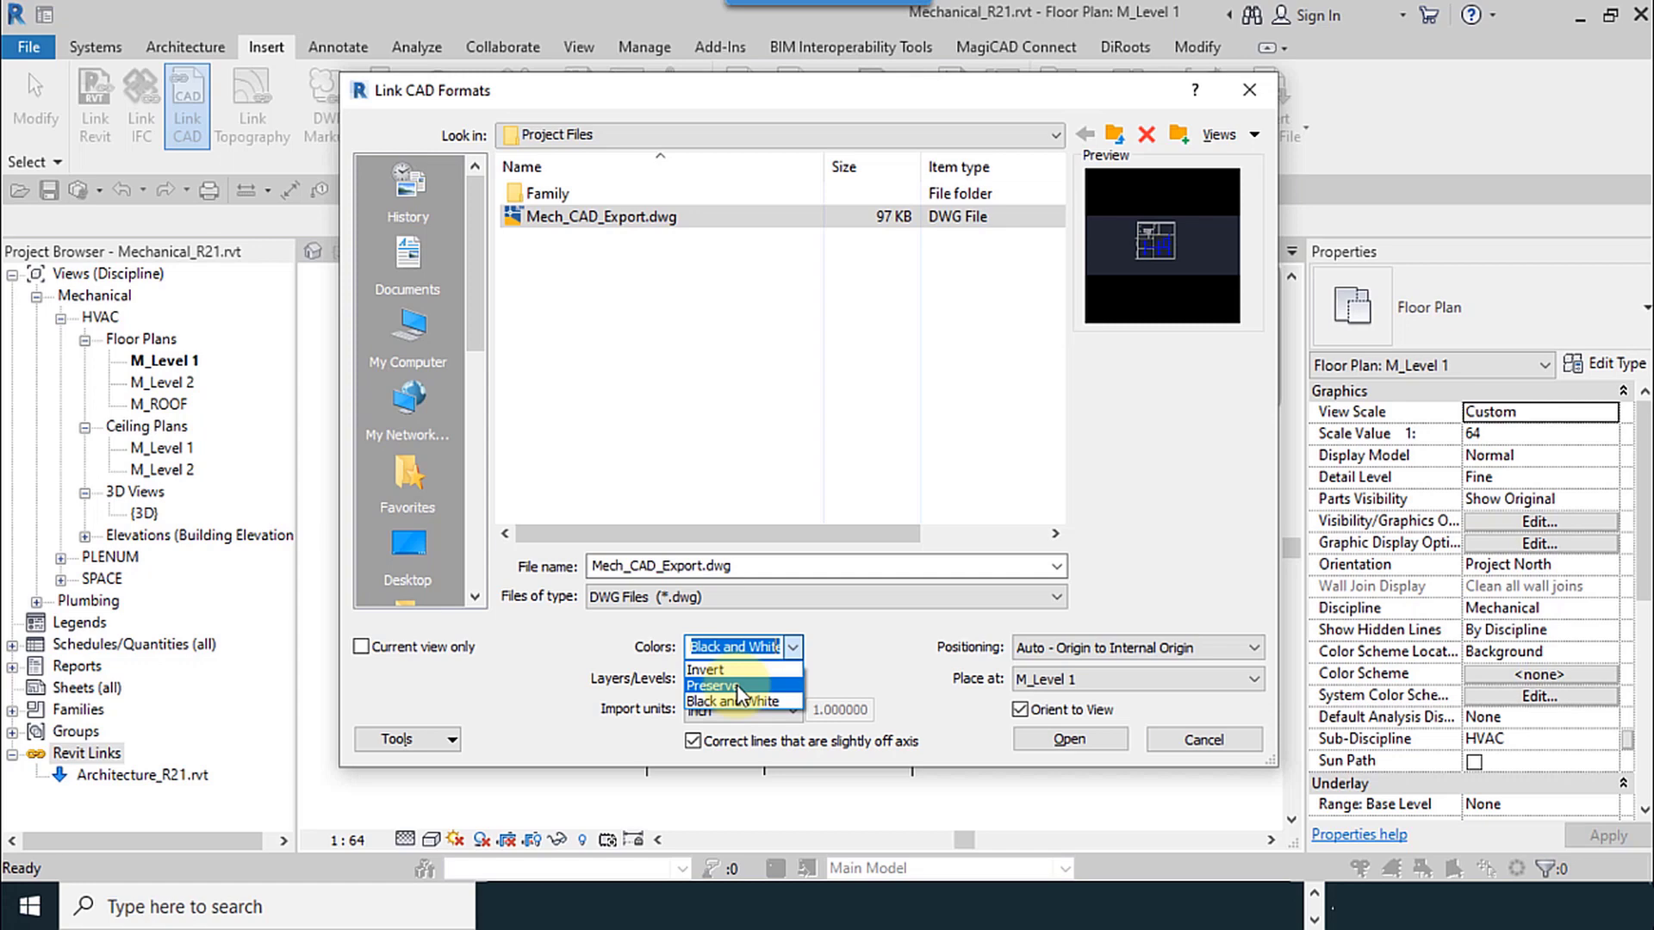
pyautogui.click(719, 685)
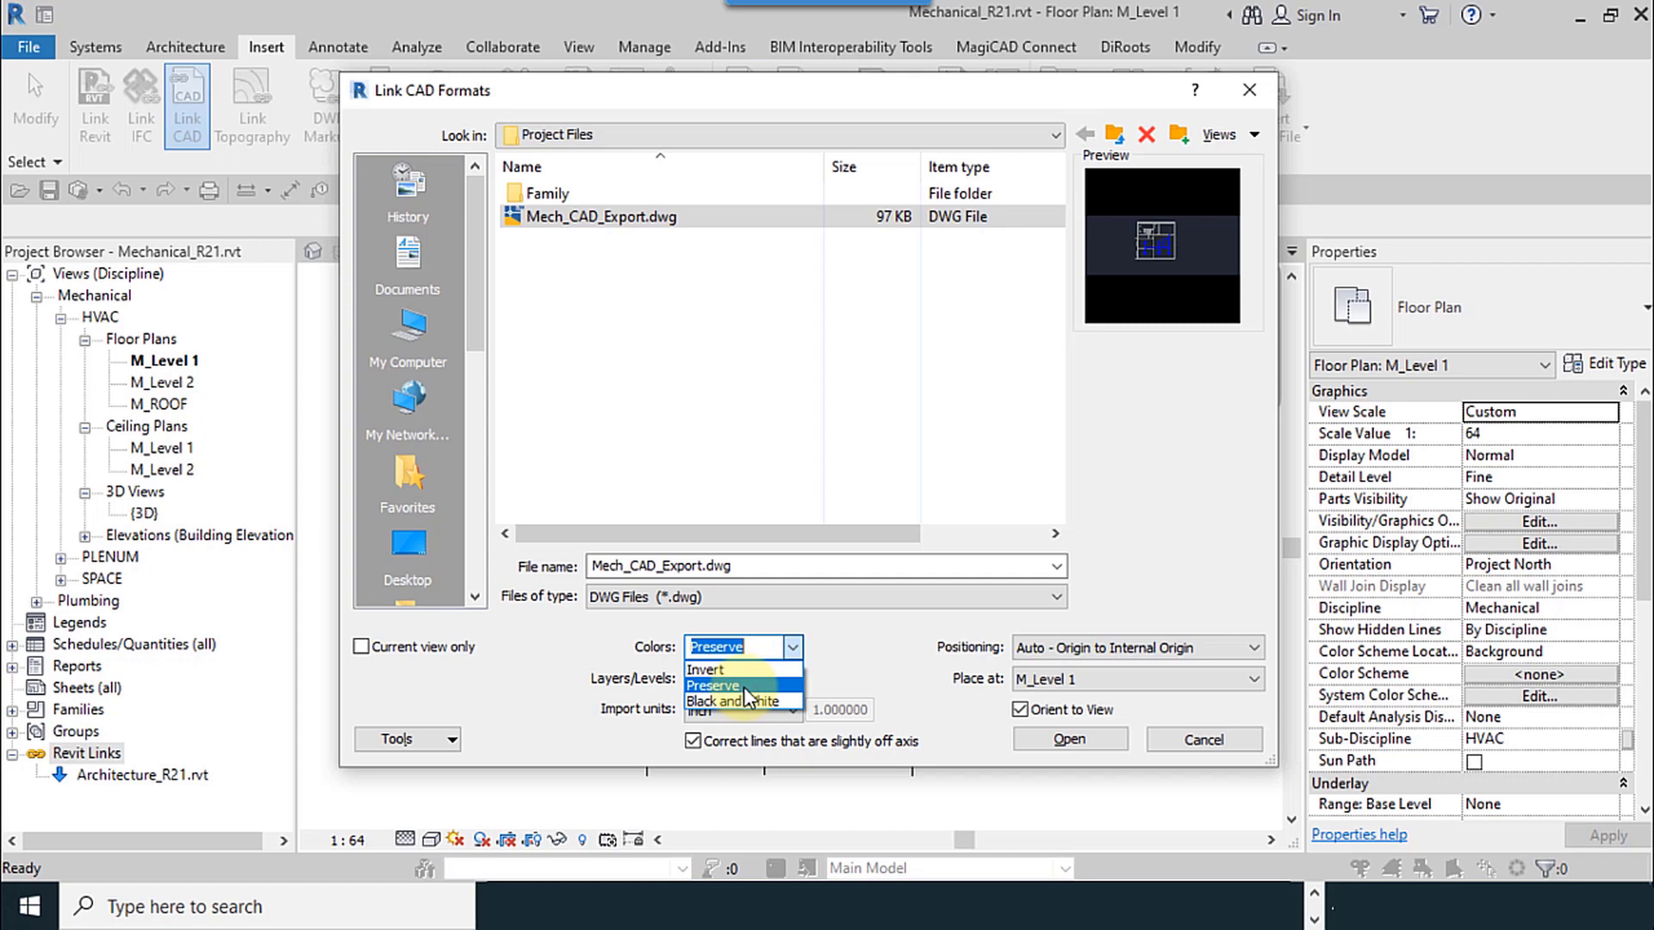
pyautogui.click(723, 701)
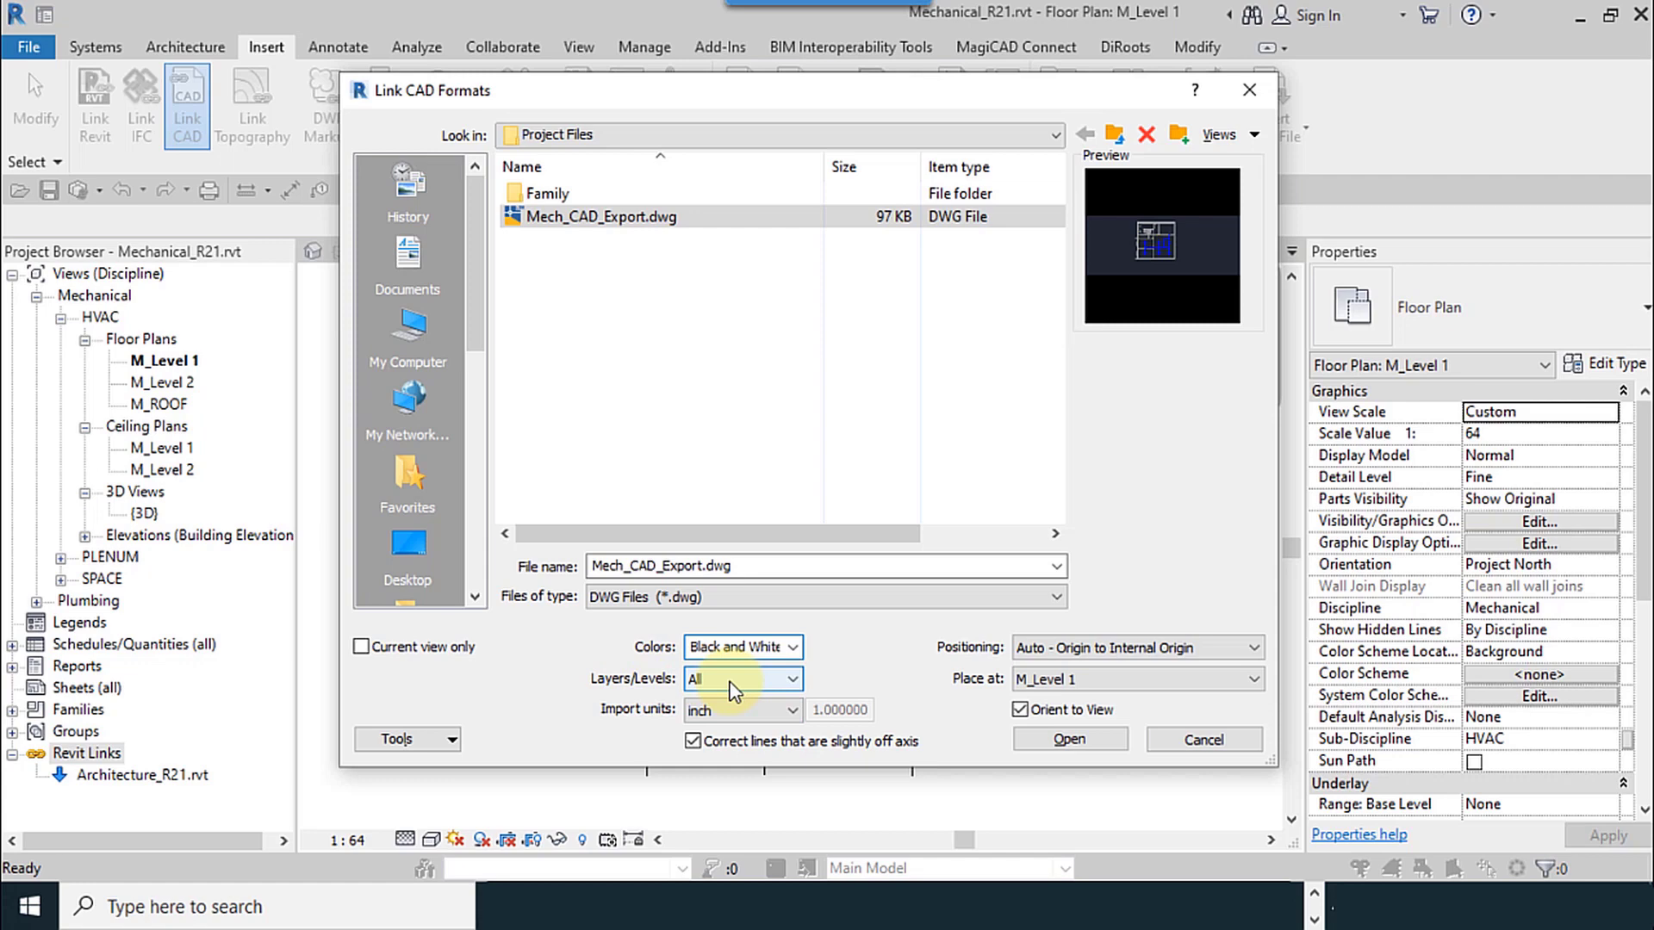
# Set the link to include all layers and review the inch import units.
pyautogui.click(790, 679)
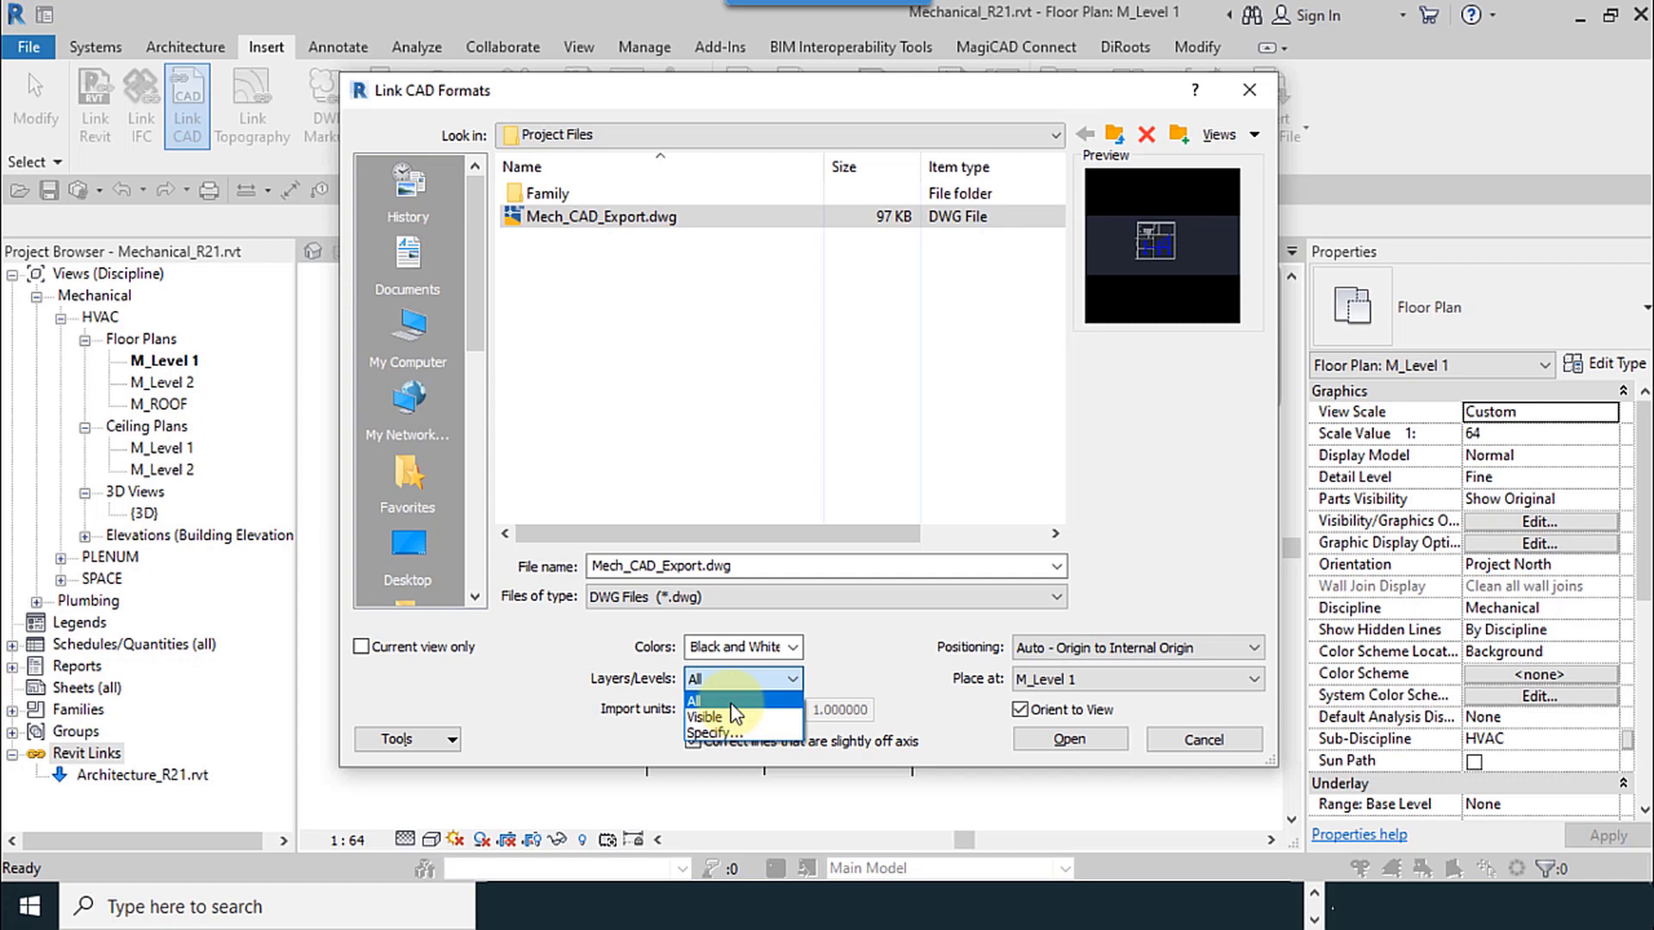
pyautogui.click(697, 700)
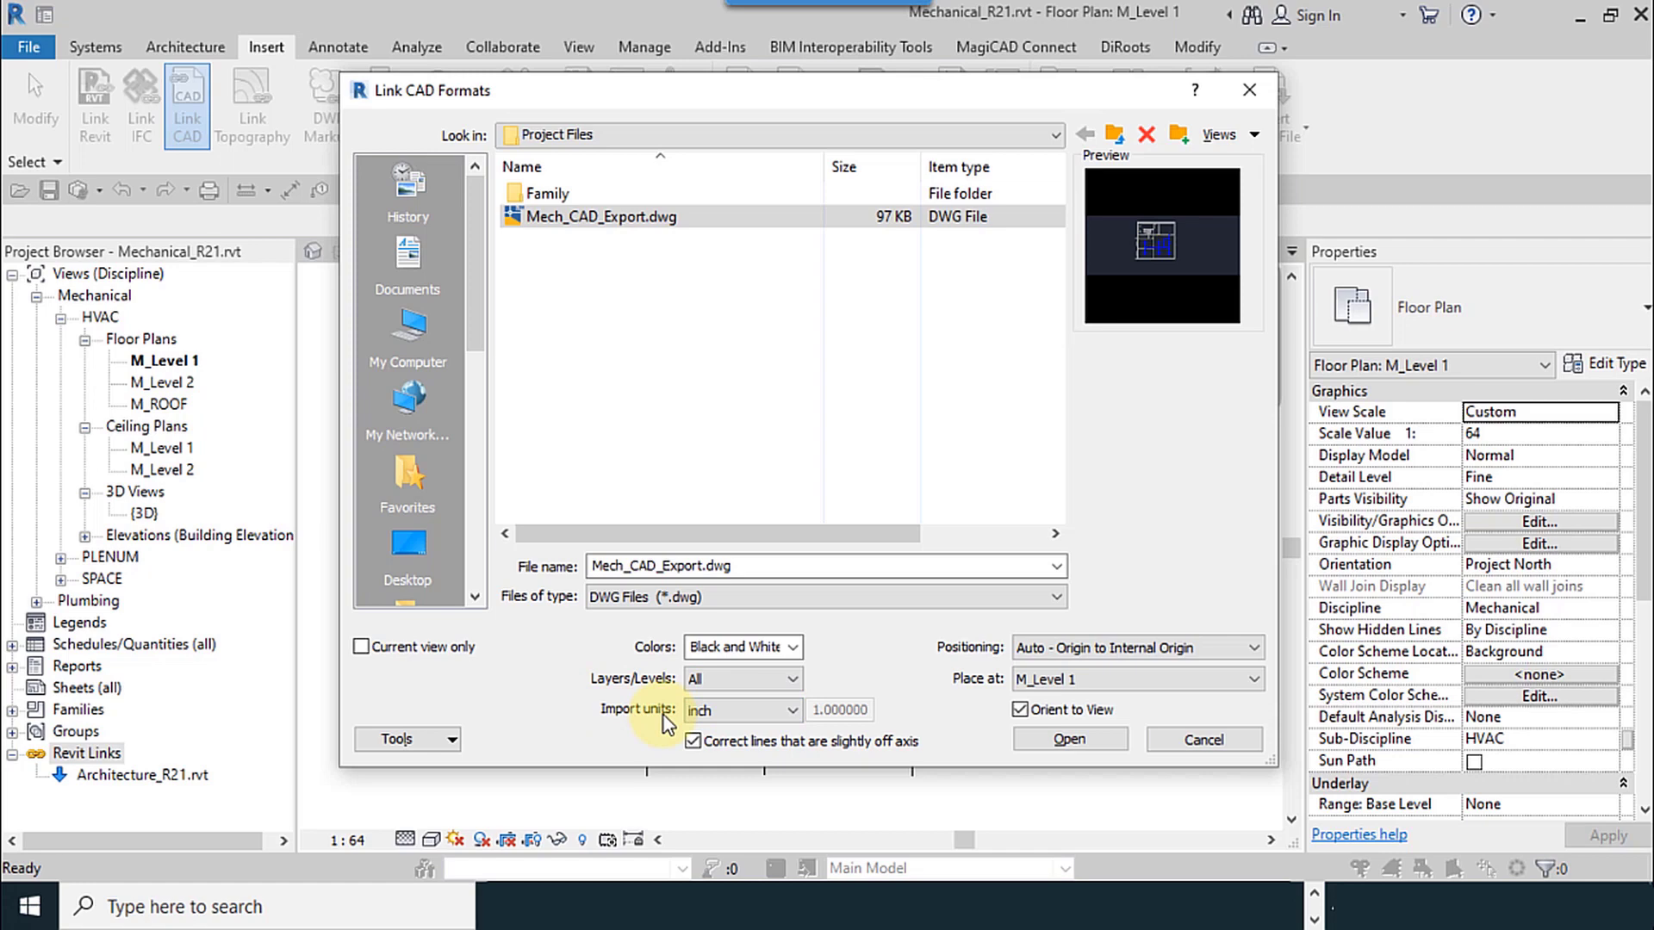
pyautogui.click(789, 711)
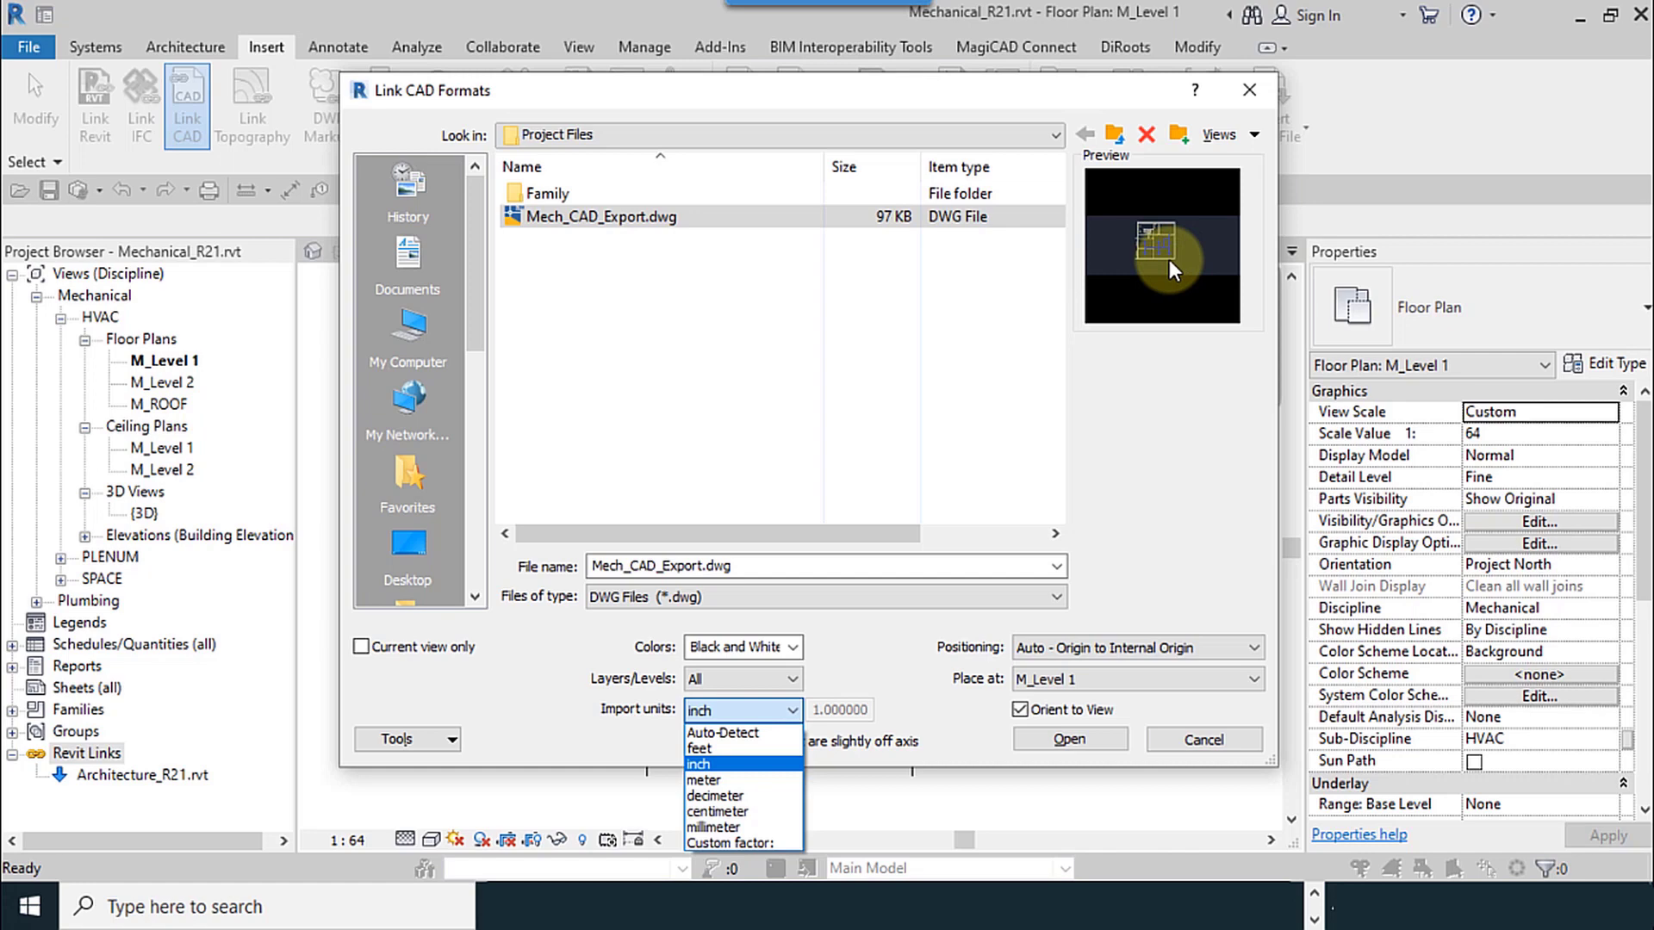
pyautogui.moveTo(316, 591)
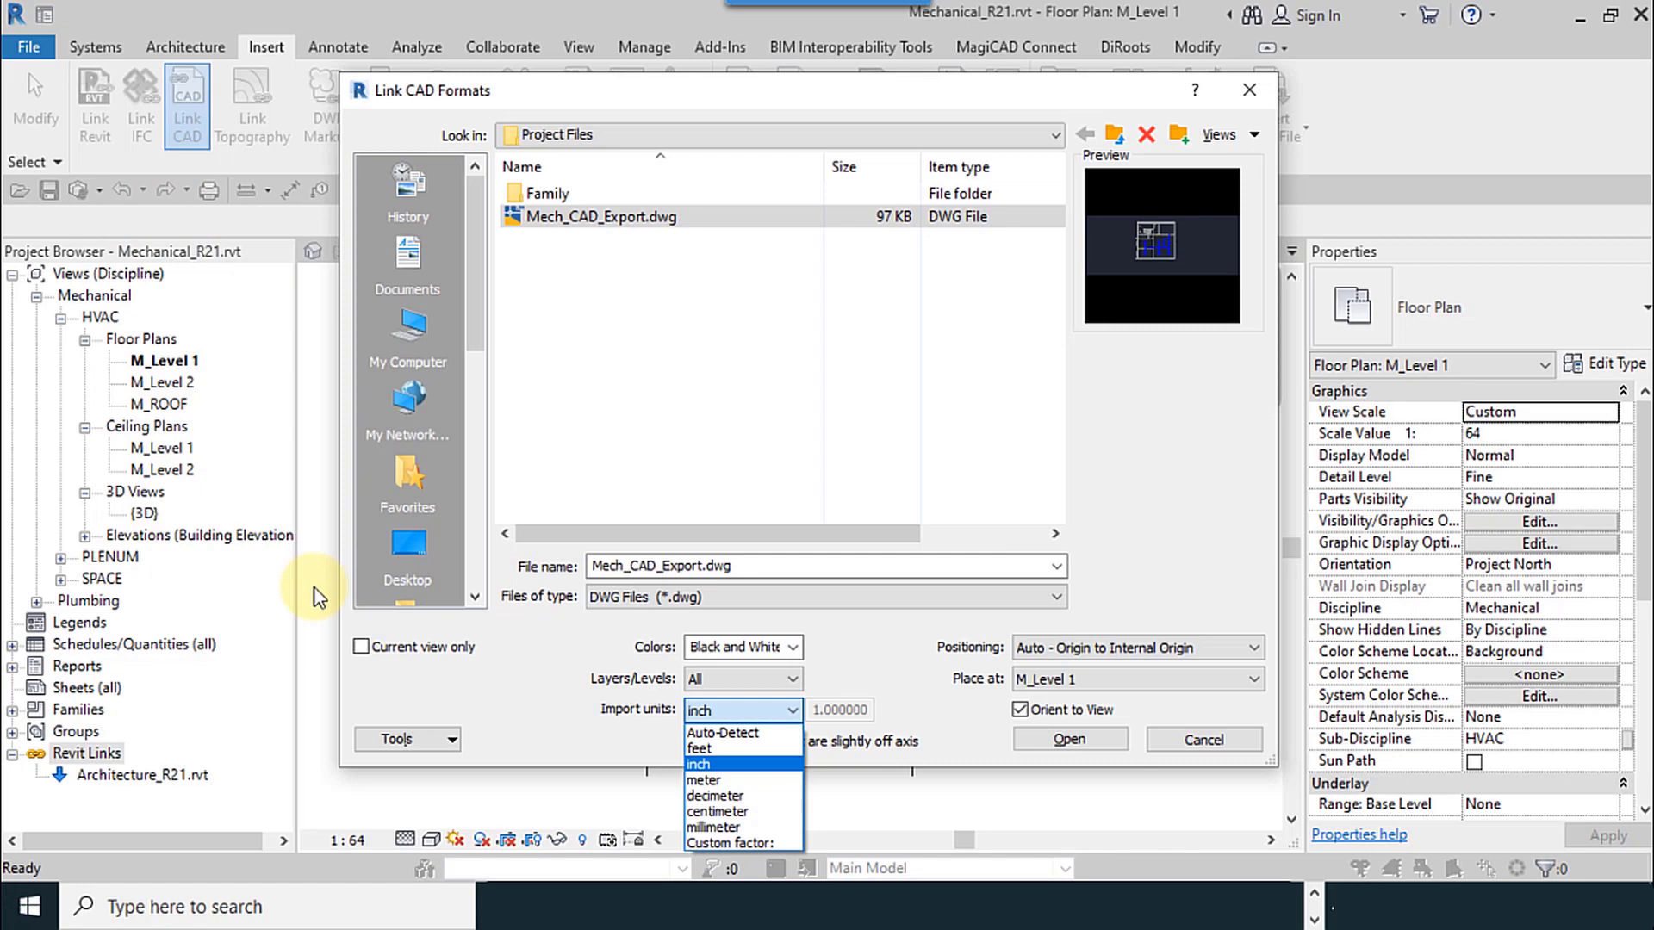
# Keep inch units, position Auto - Origin to Internal Origin, set Current view only.
pyautogui.click(1138, 648)
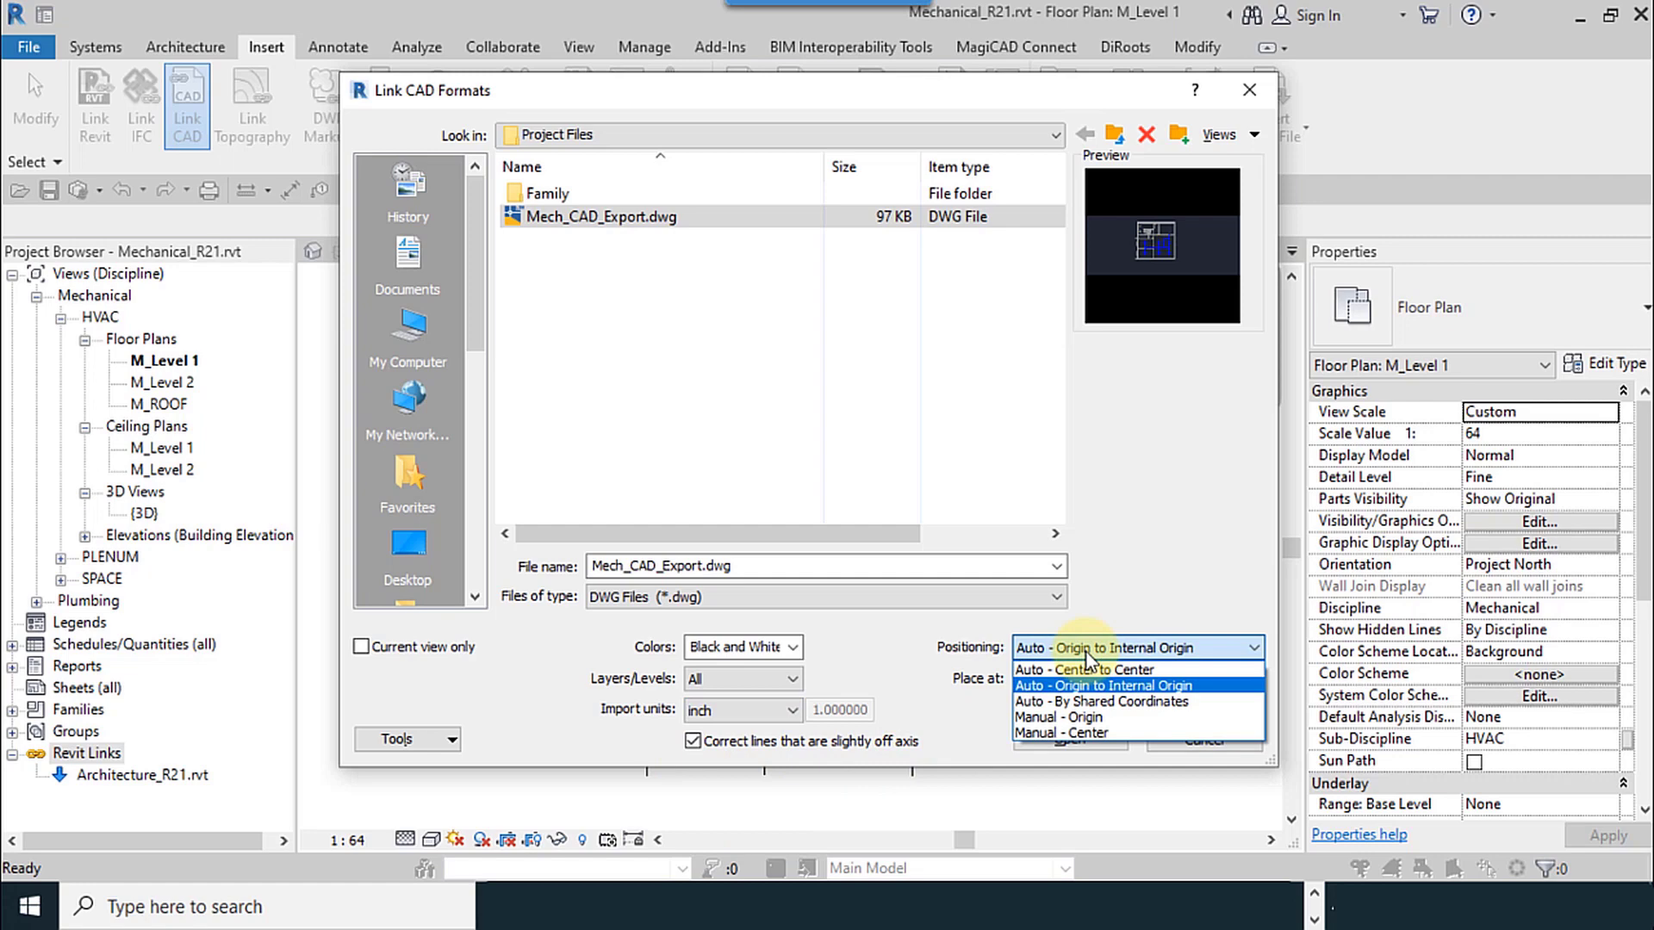
pyautogui.click(1103, 685)
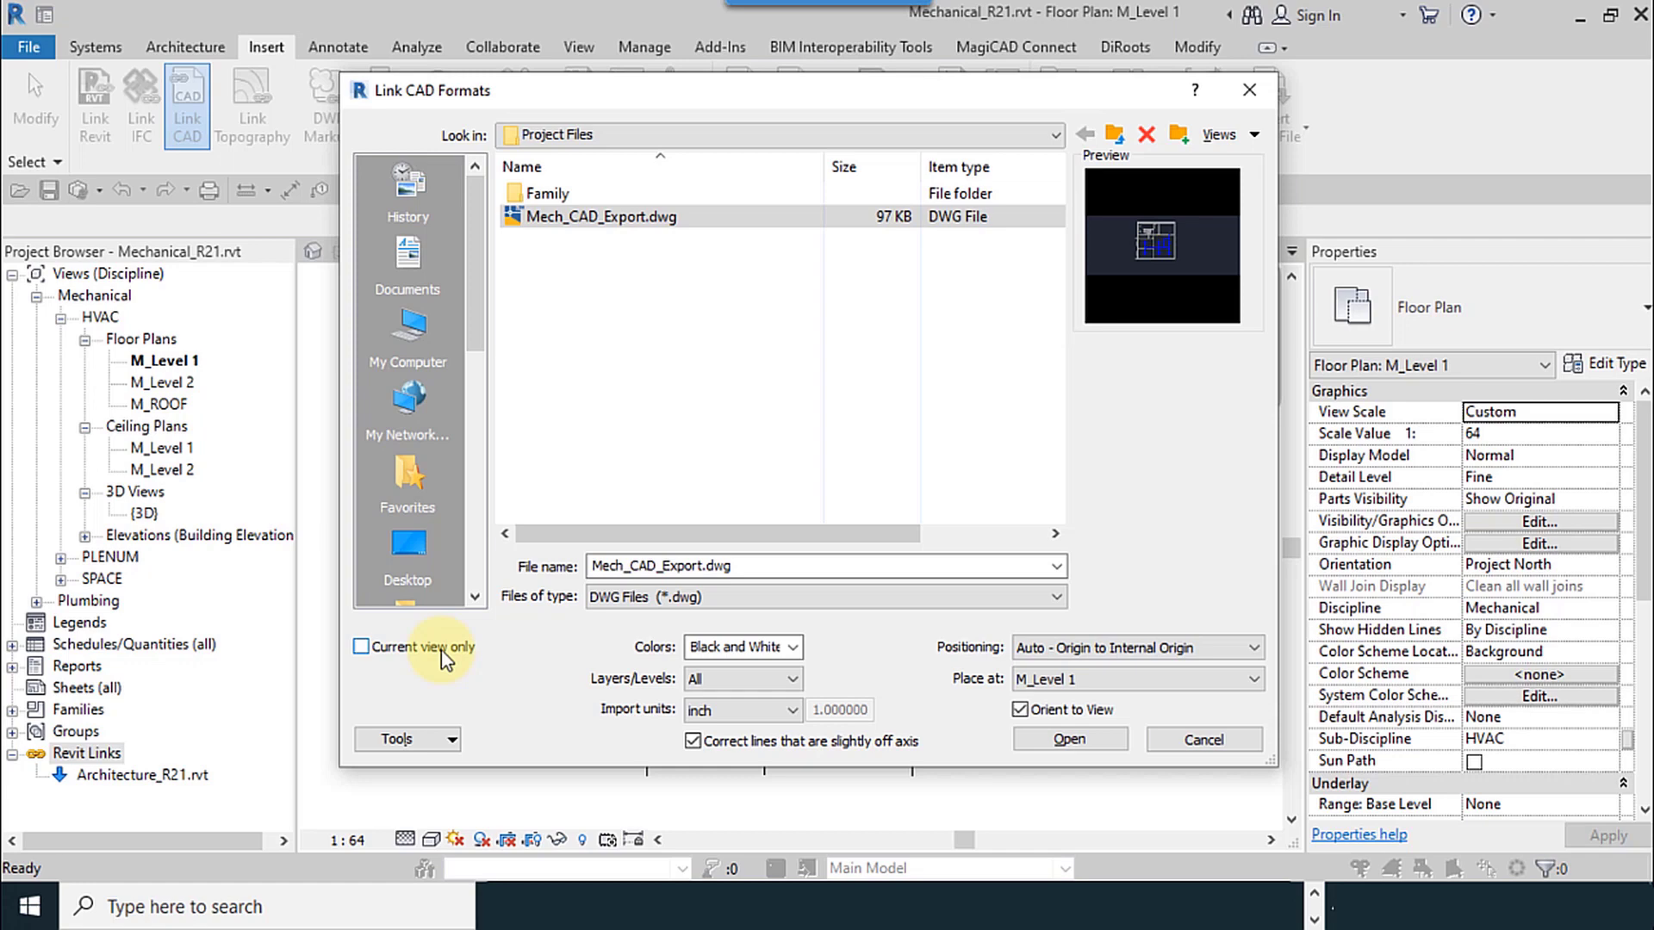
pyautogui.click(1070, 740)
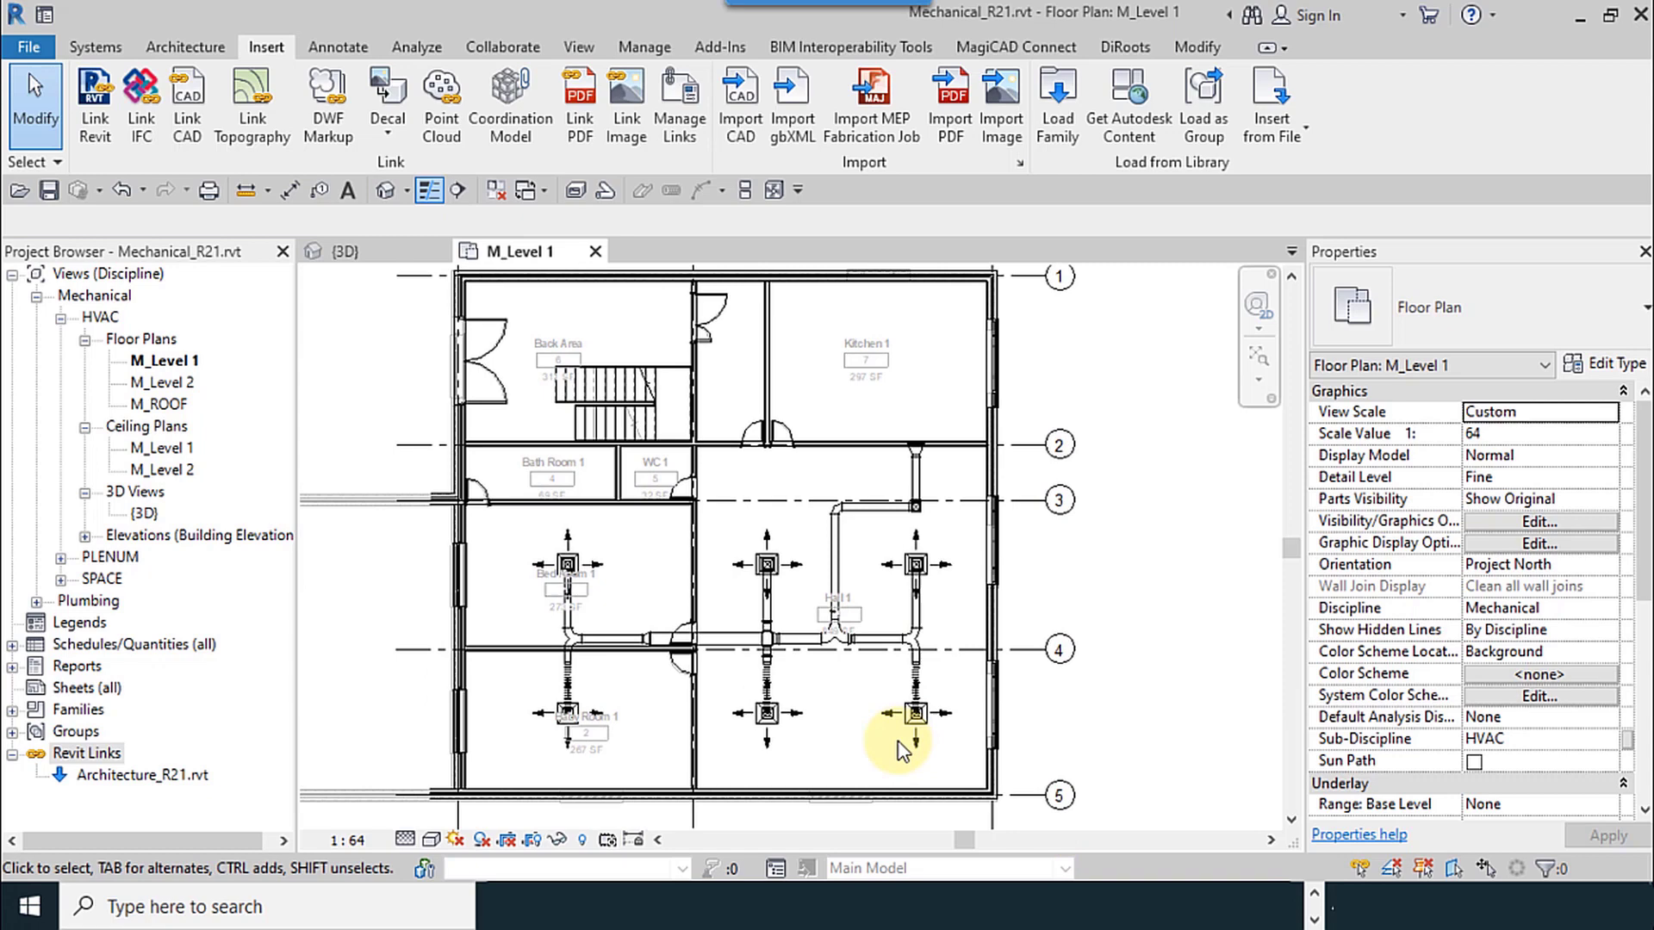
pyautogui.moveTo(991, 645)
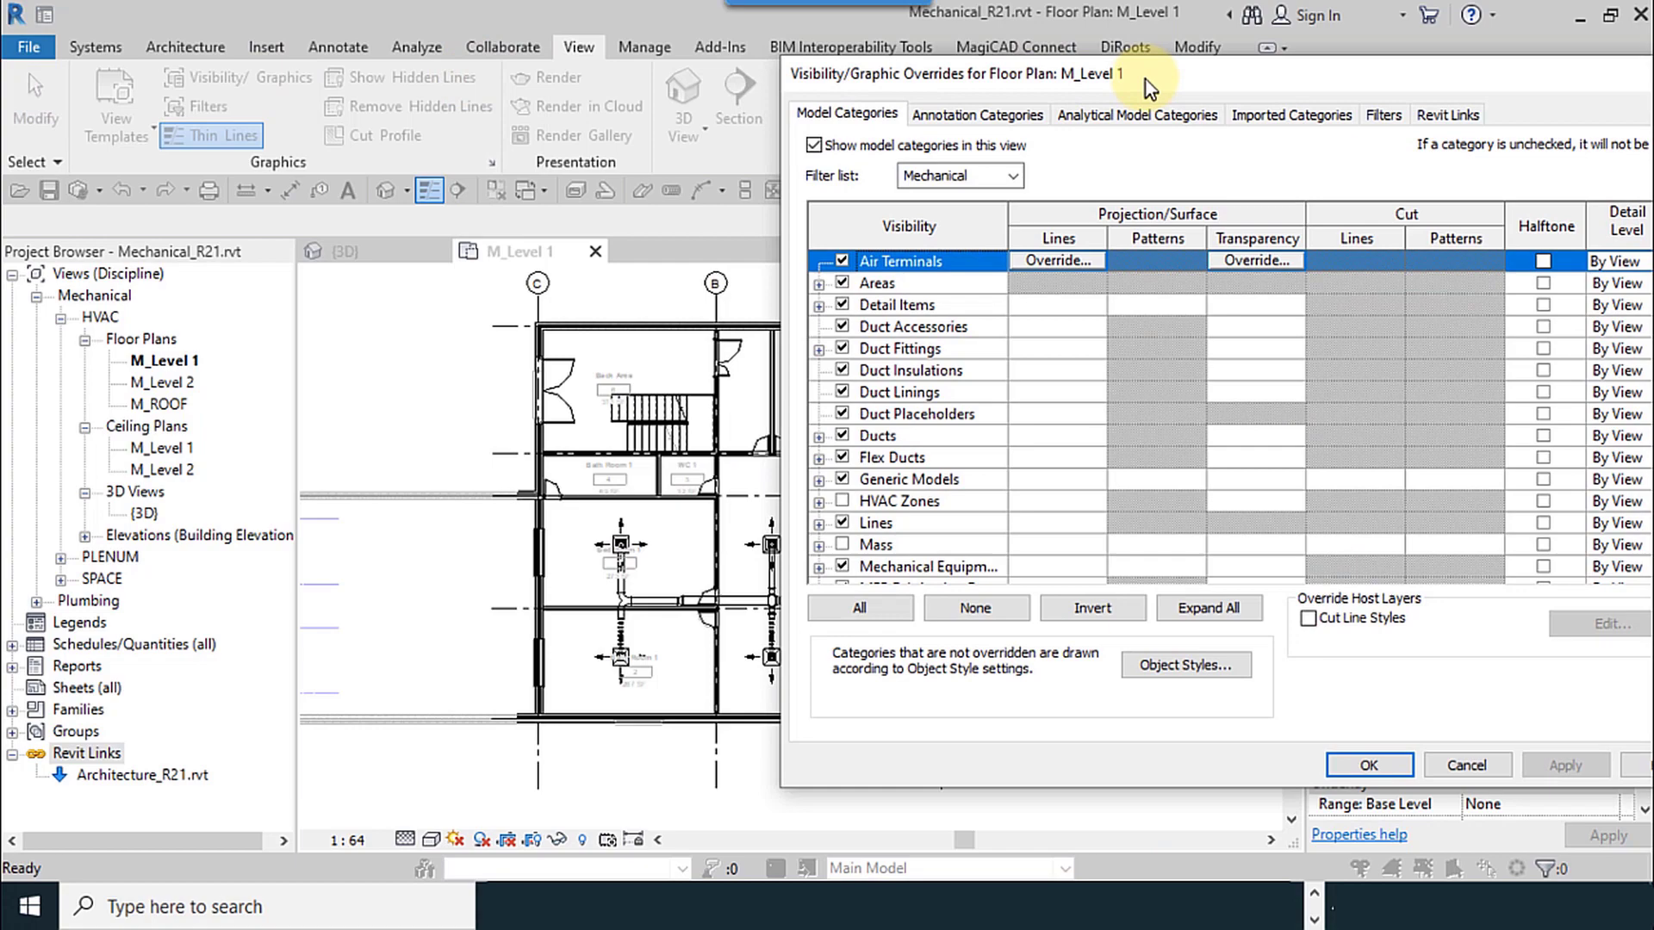
# On Imported Categories, toggle Mech_CAD_Export.dwg layers including I-WALL, apply and confirm.
pyautogui.click(1291, 115)
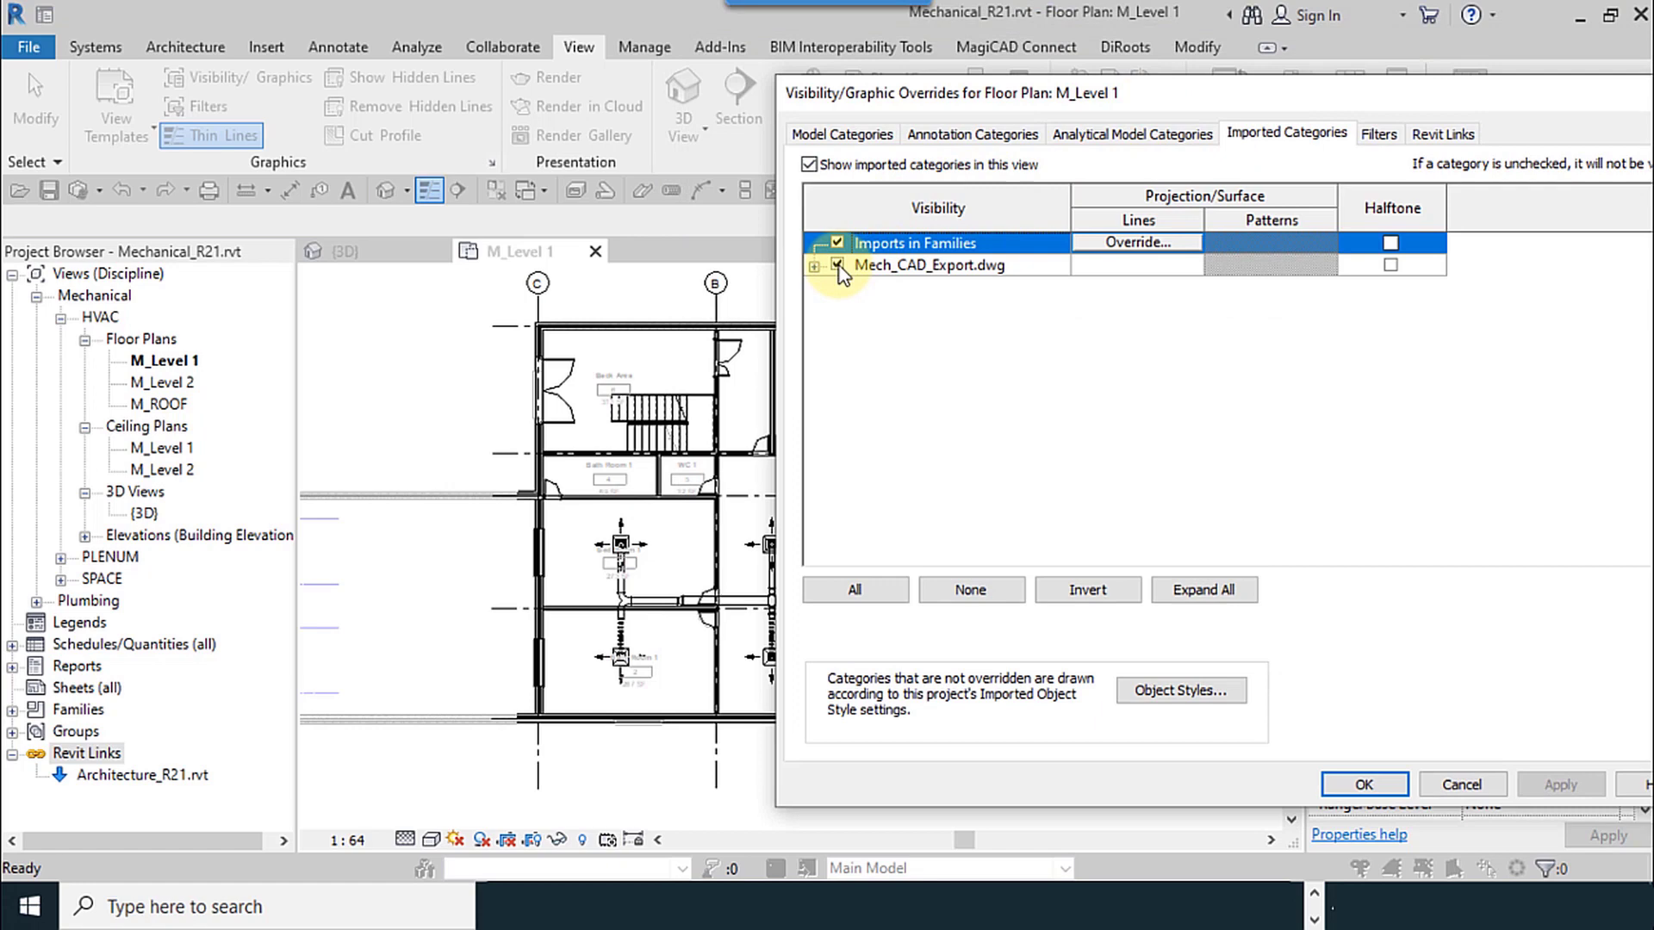
pyautogui.click(837, 264)
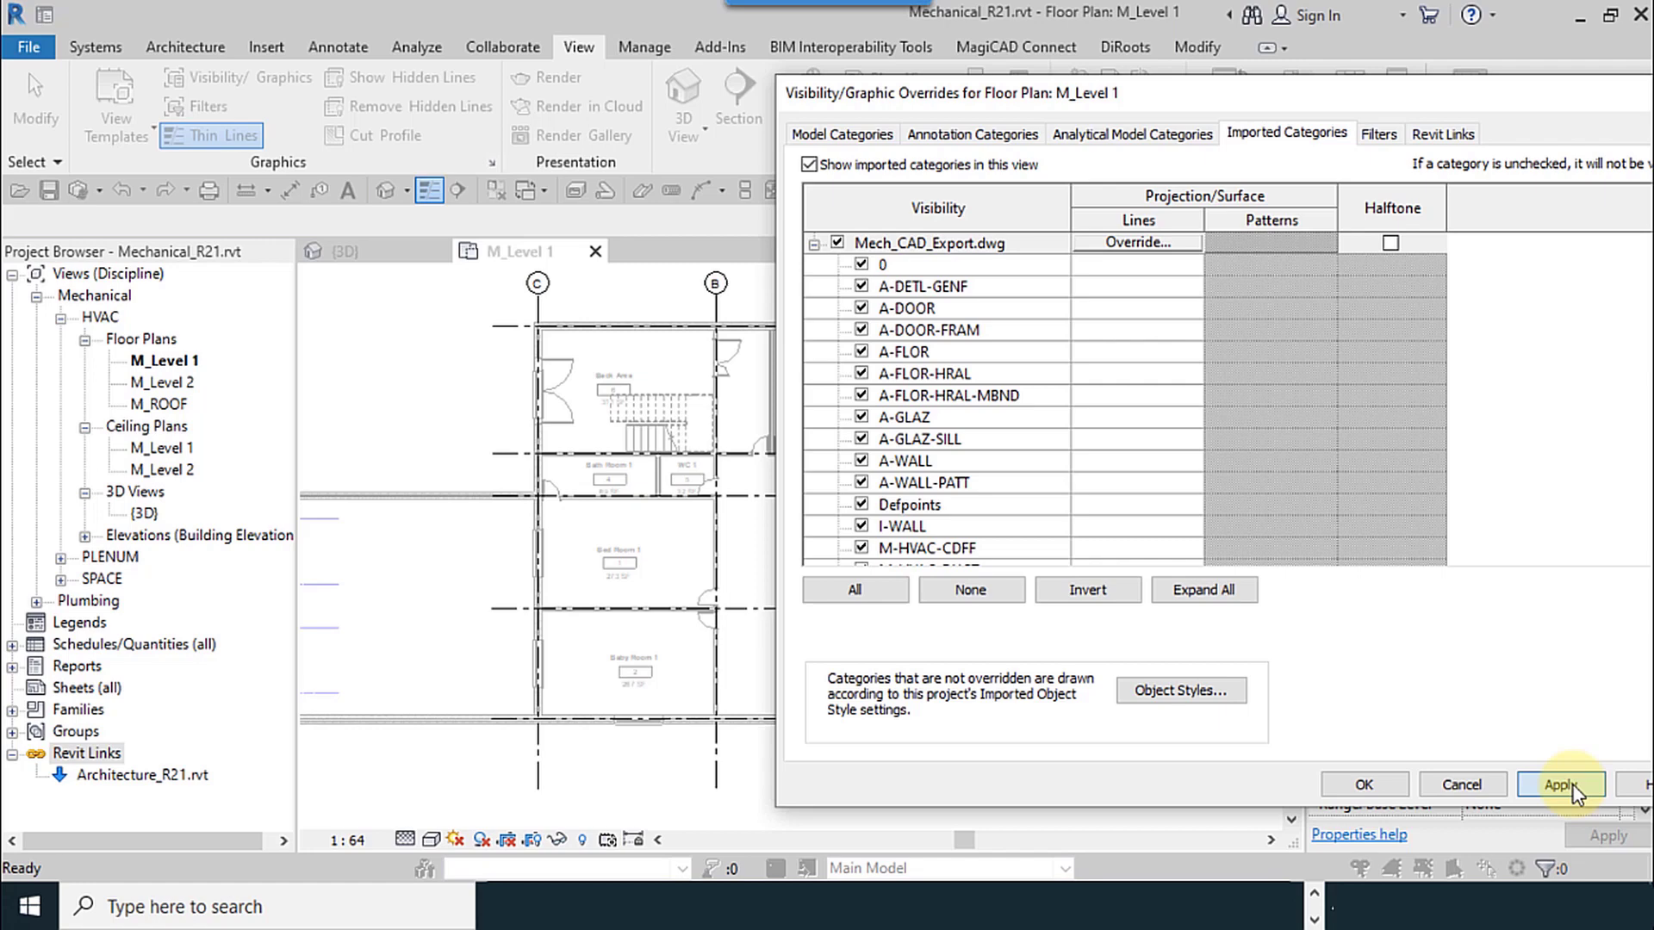
pyautogui.click(1563, 784)
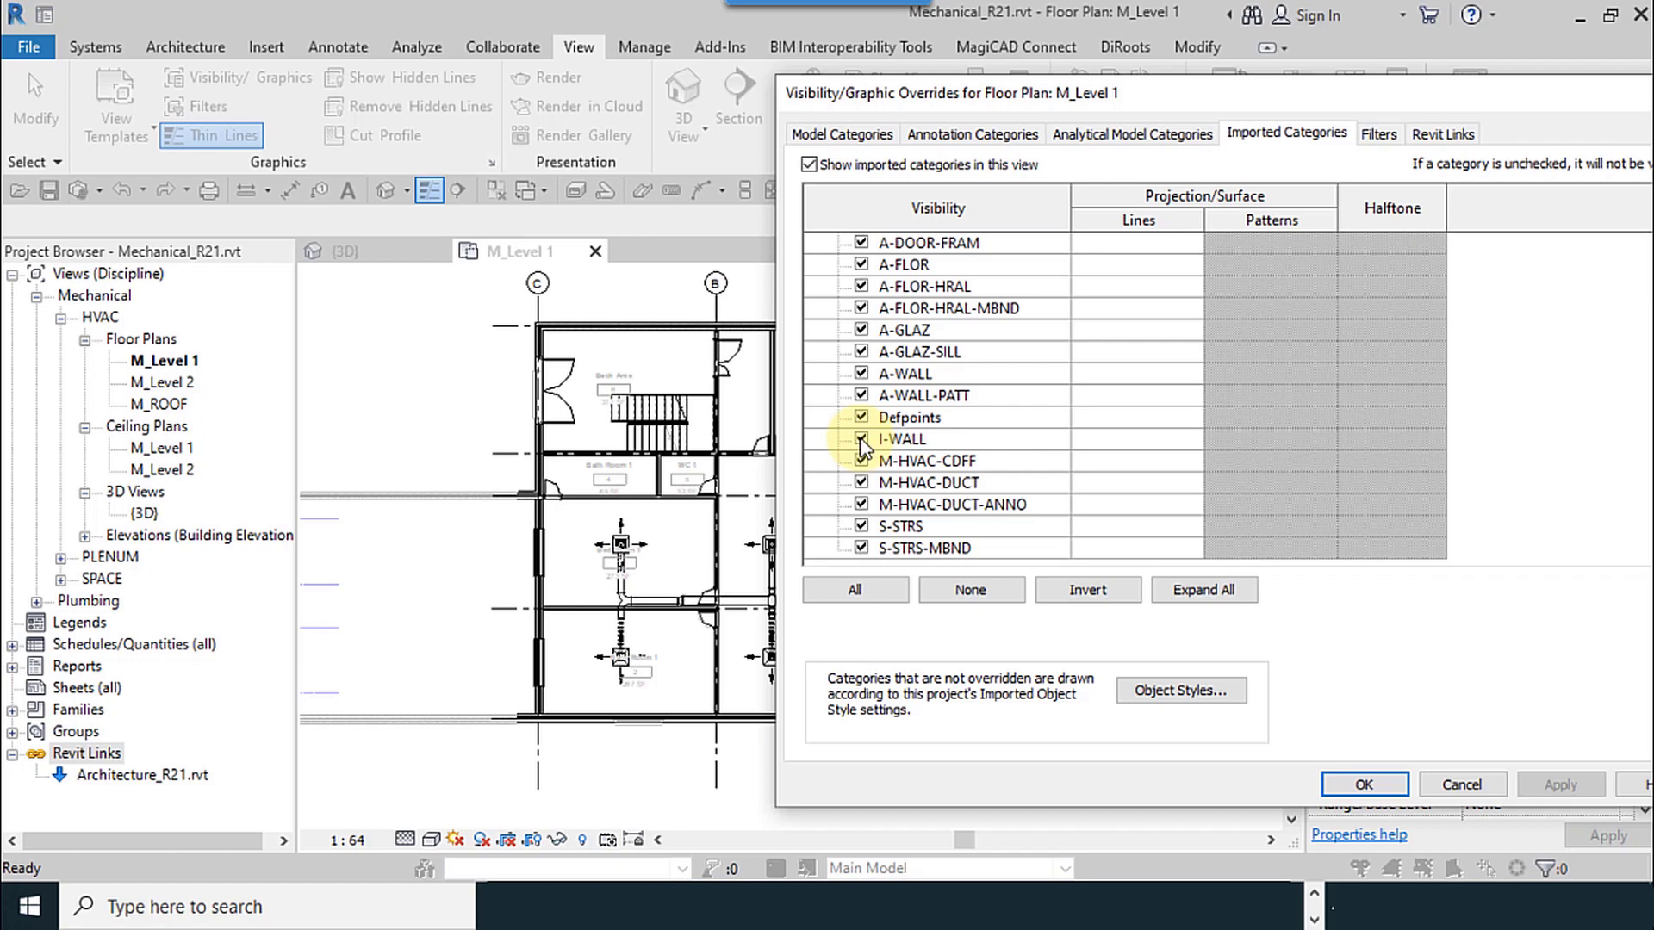
pyautogui.click(901, 440)
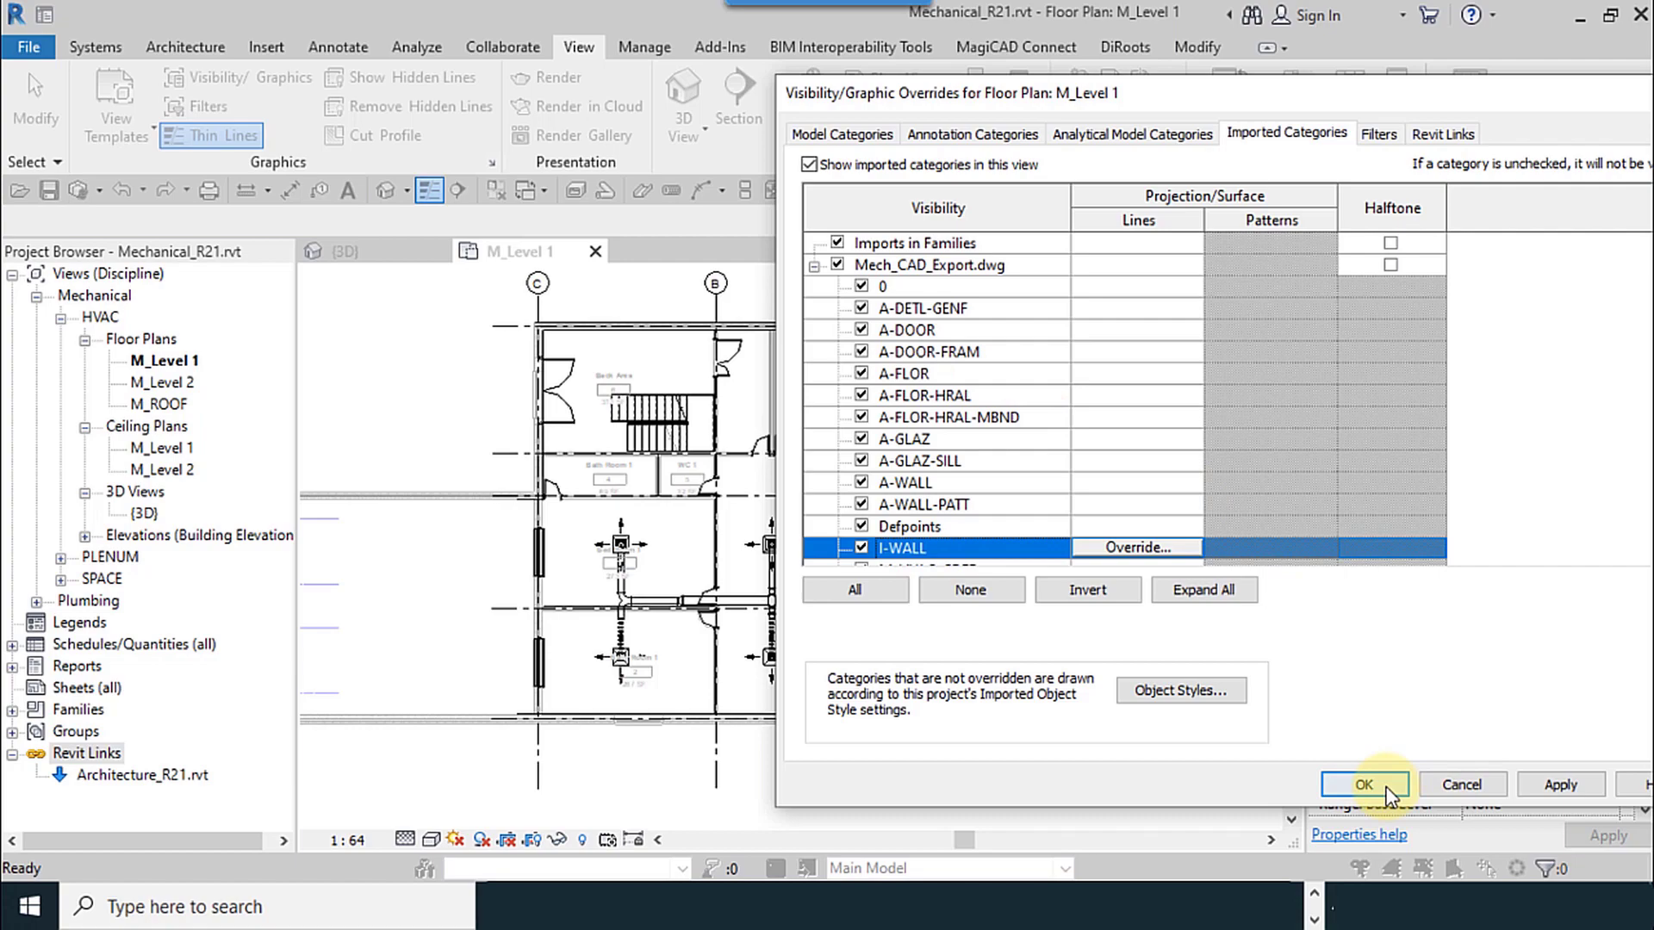
pyautogui.click(1370, 784)
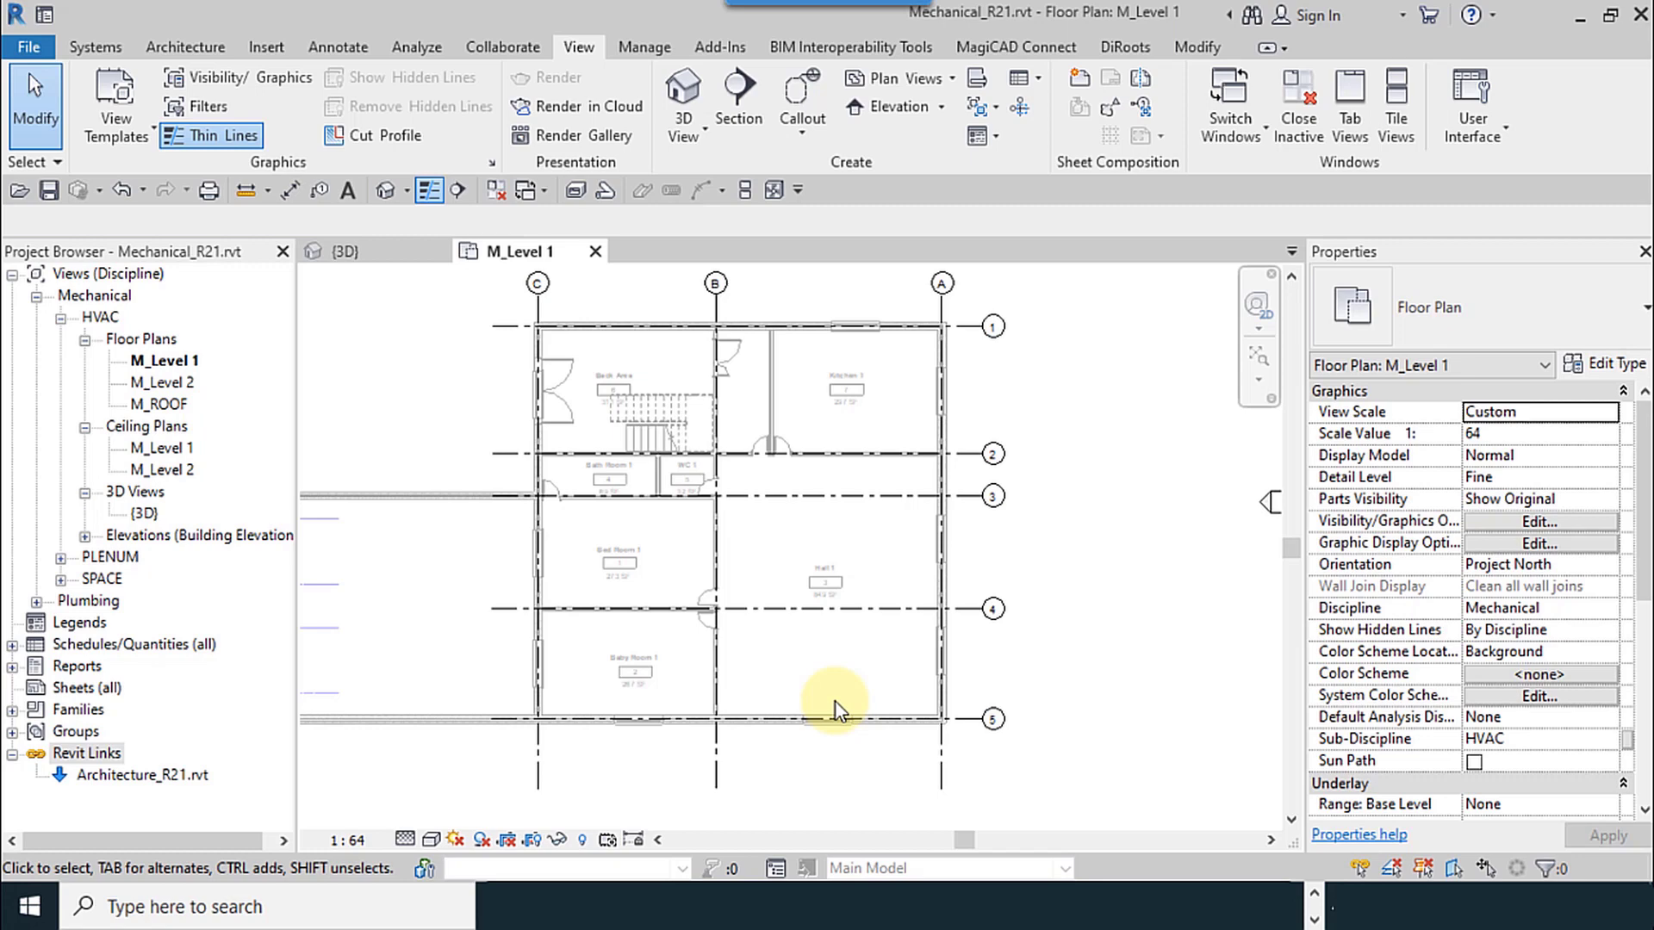
pyautogui.moveTo(862, 651)
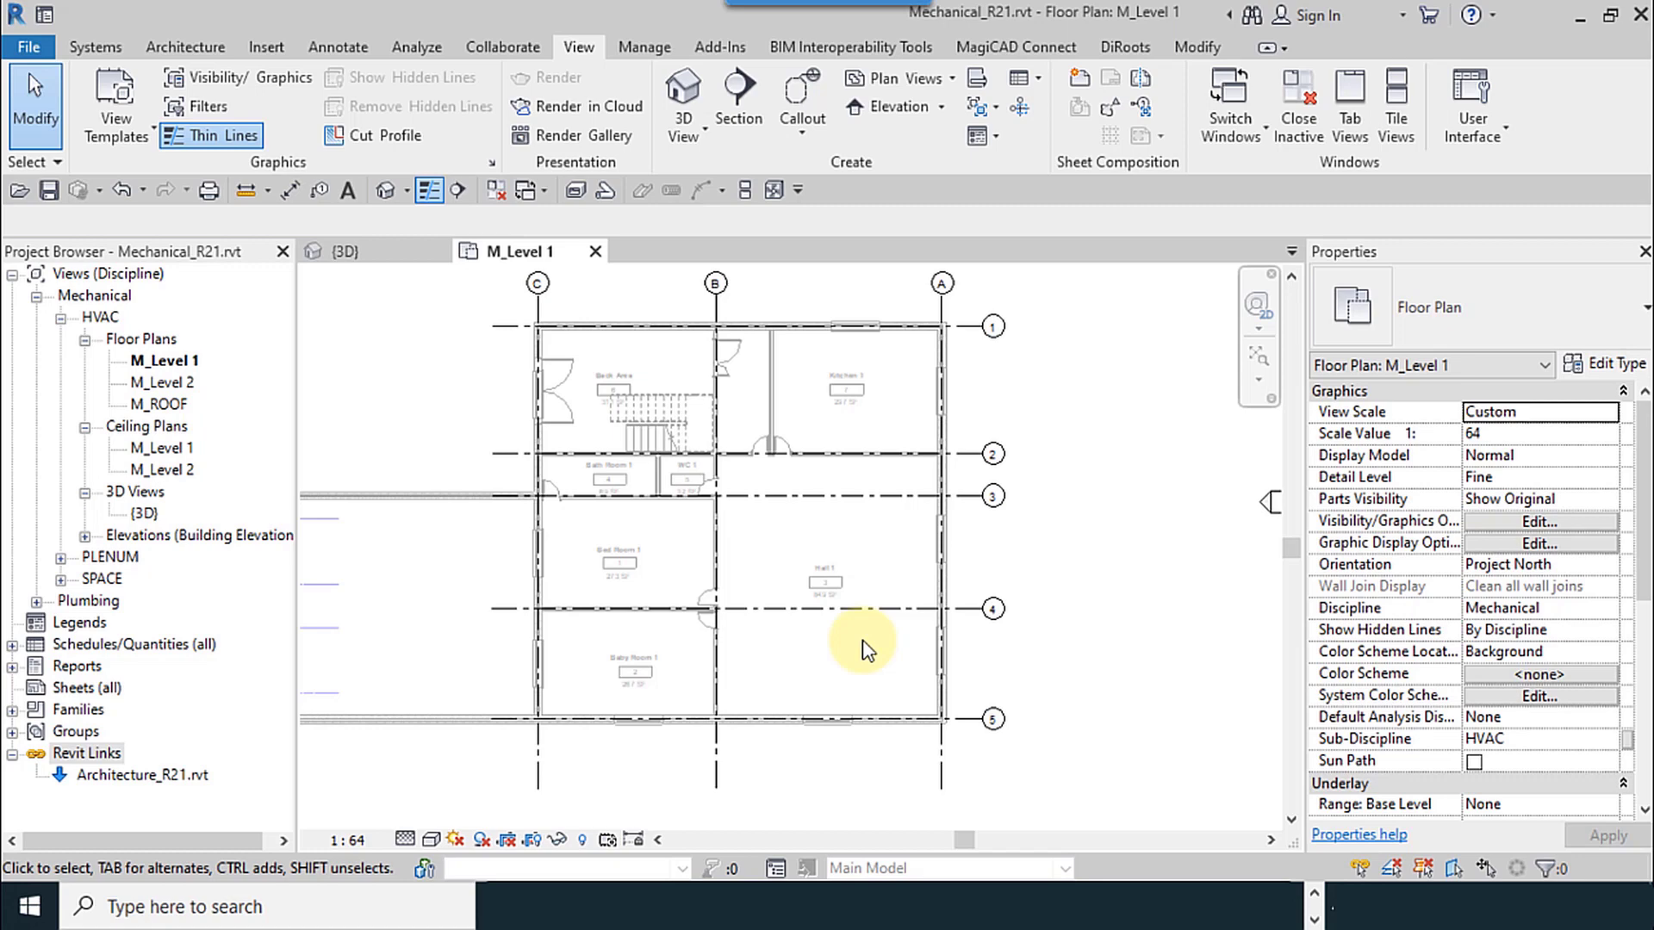
pyautogui.click(265, 47)
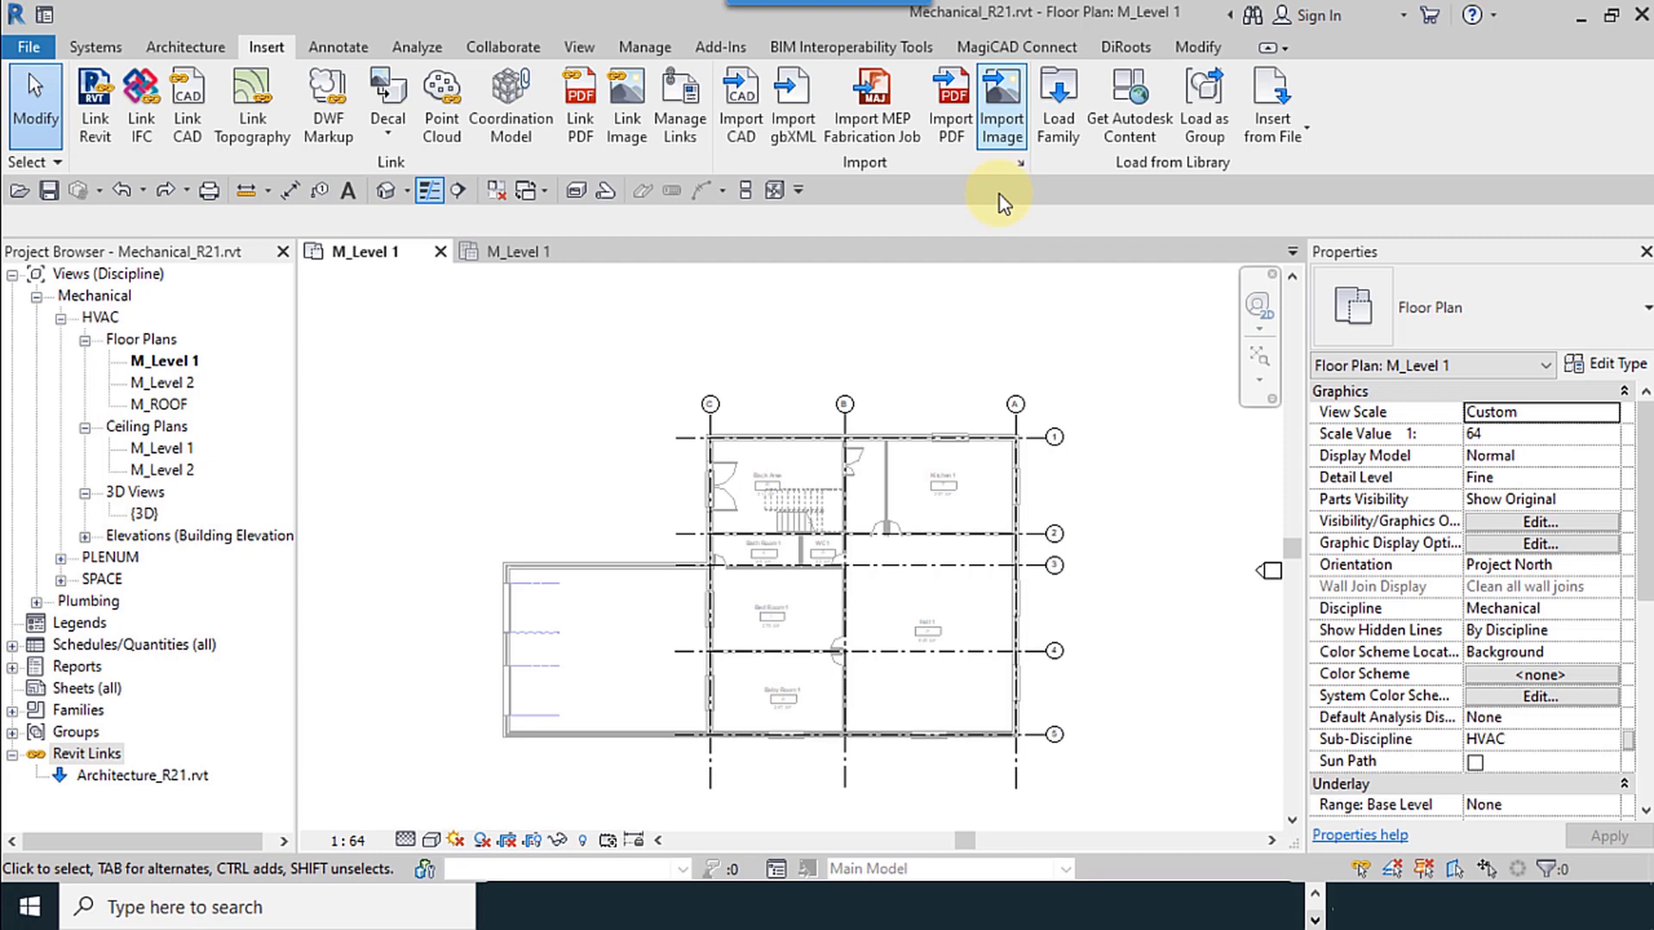
pyautogui.moveTo(948, 209)
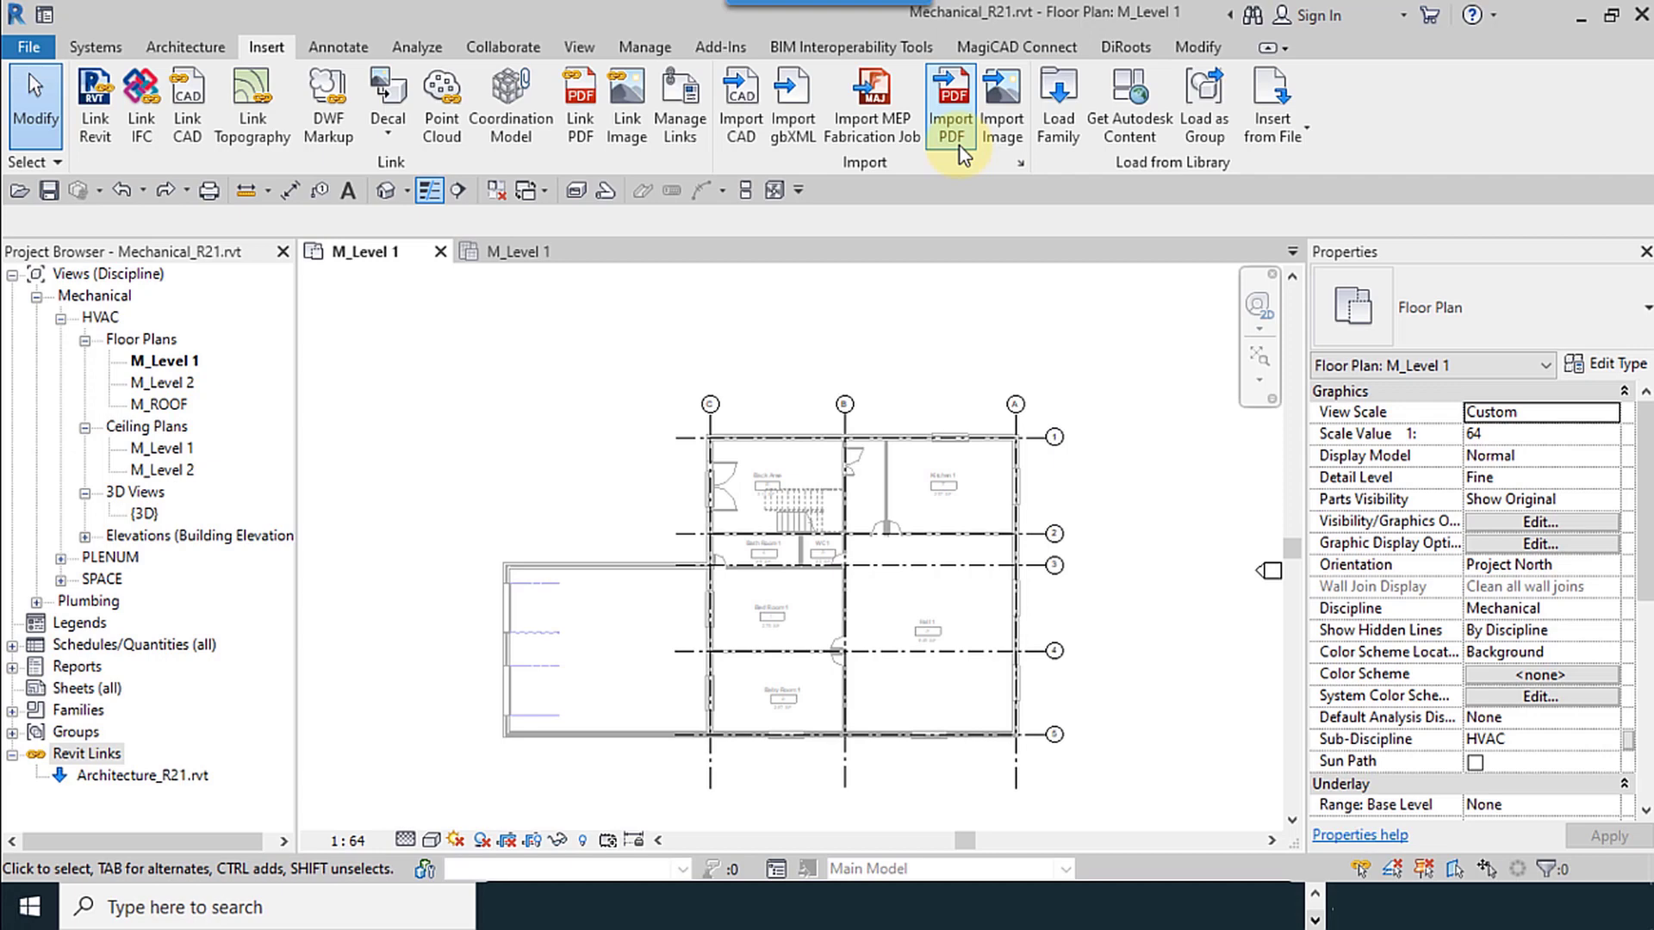
pyautogui.moveTo(626, 129)
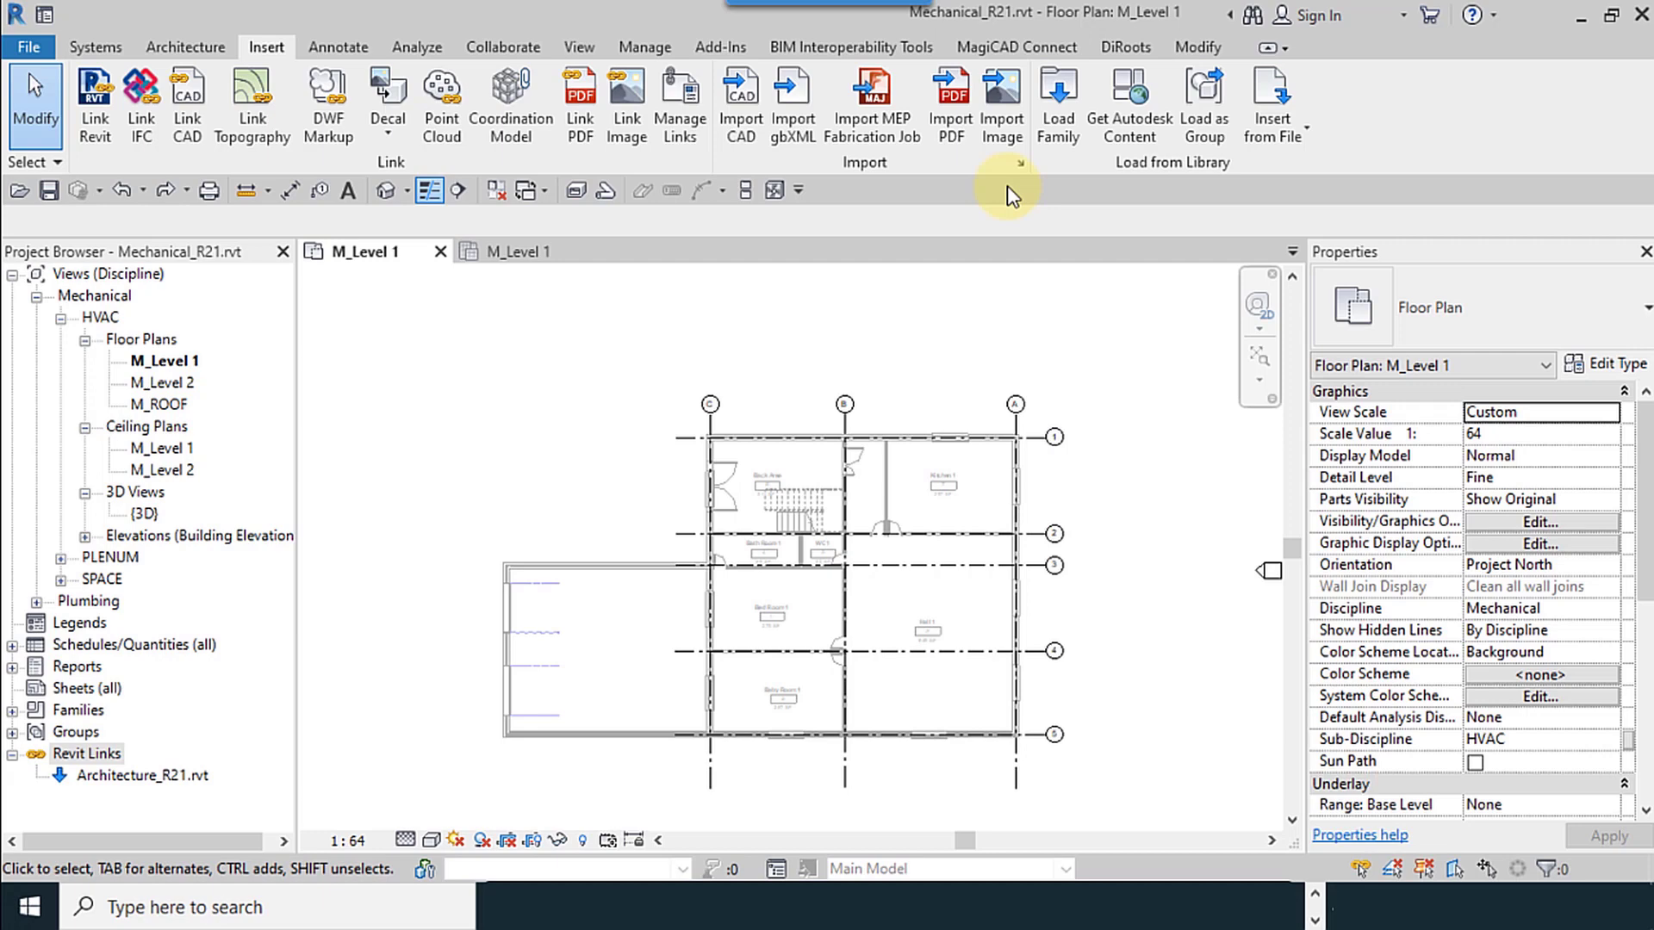
# Import the exported duct layout JPG as a raster image.
pyautogui.click(1000, 87)
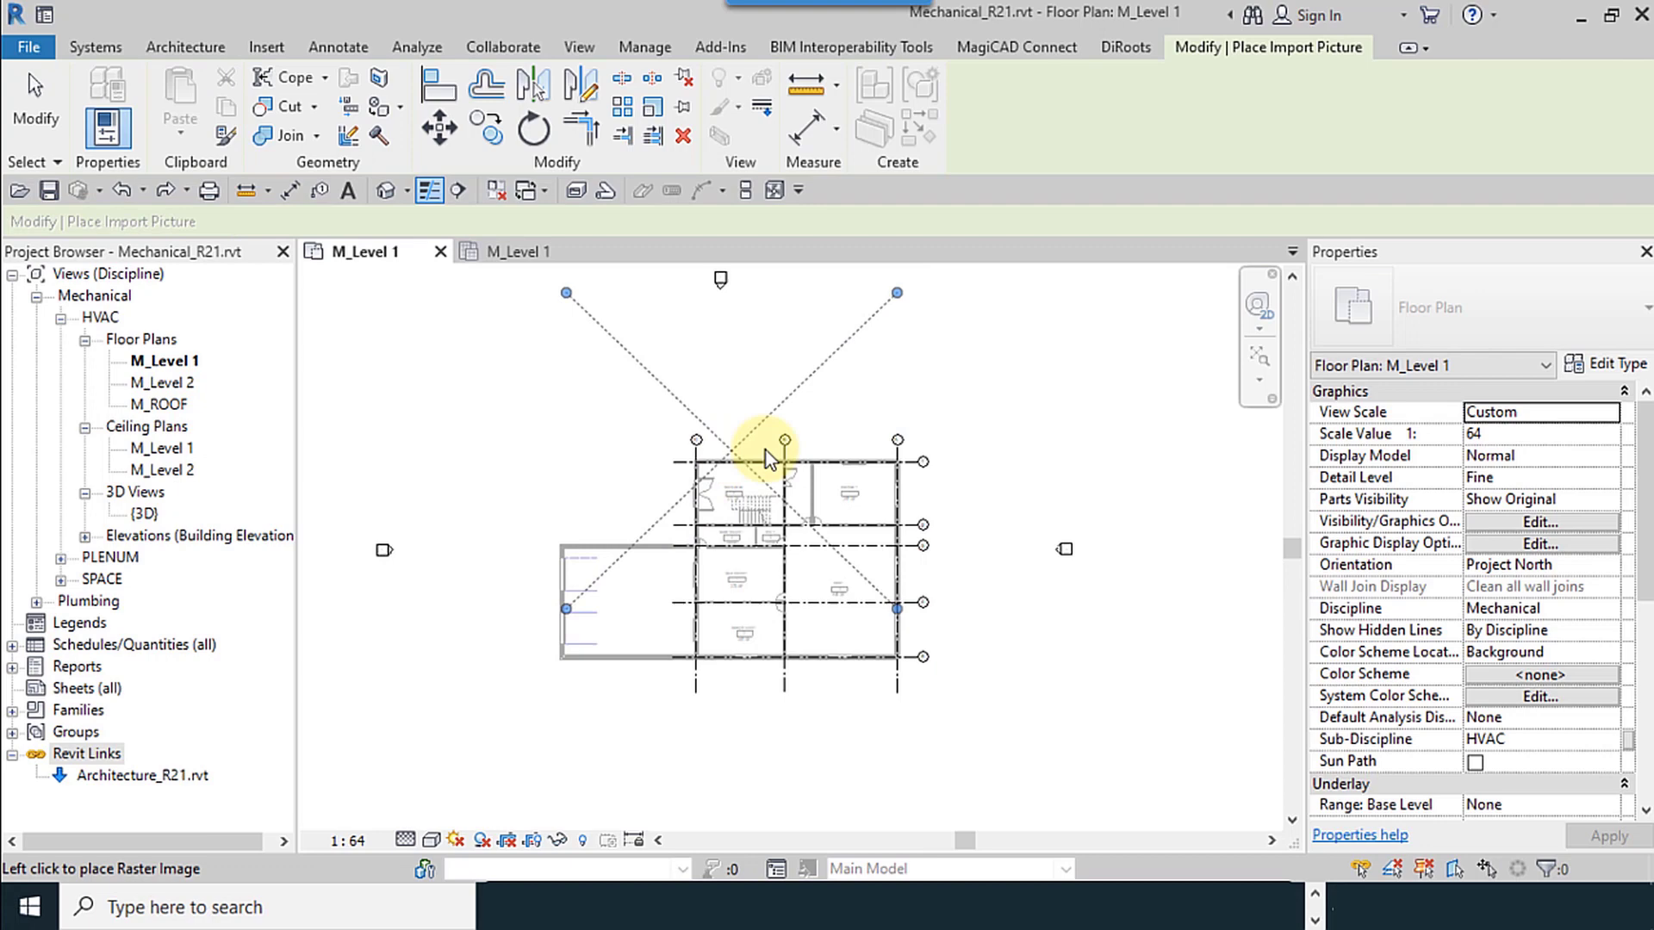
# Place Mech_Picture_Export.jpg over the M_Level 1 plan and finish placement.
pyautogui.click(764, 458)
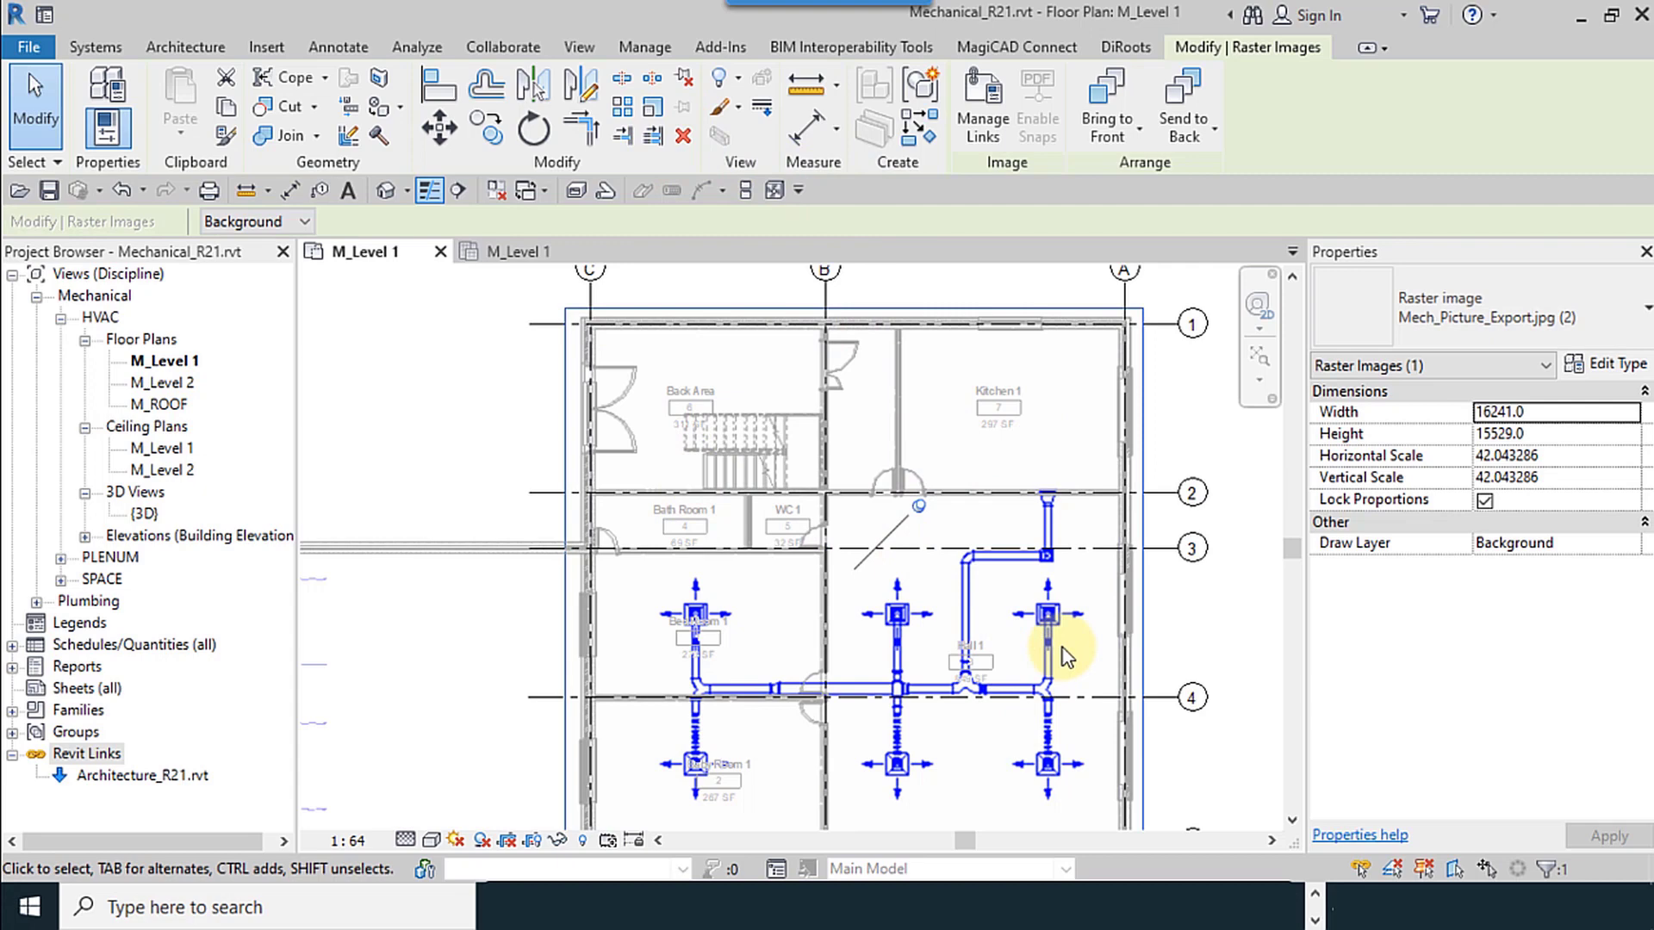
pyautogui.click(265, 47)
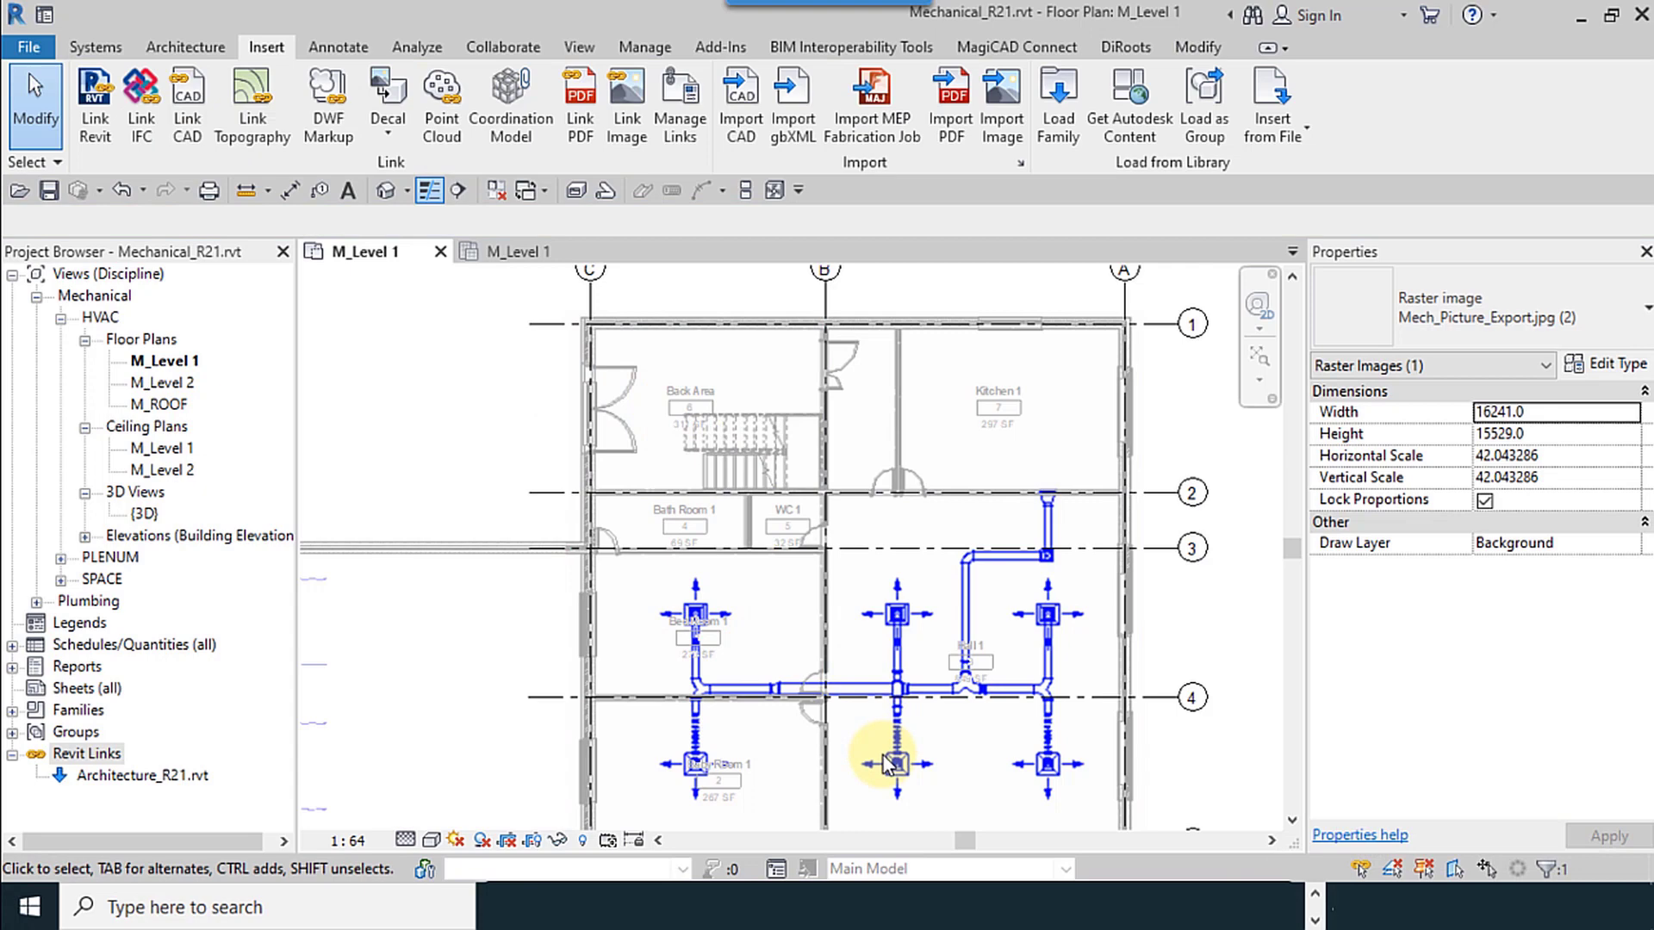